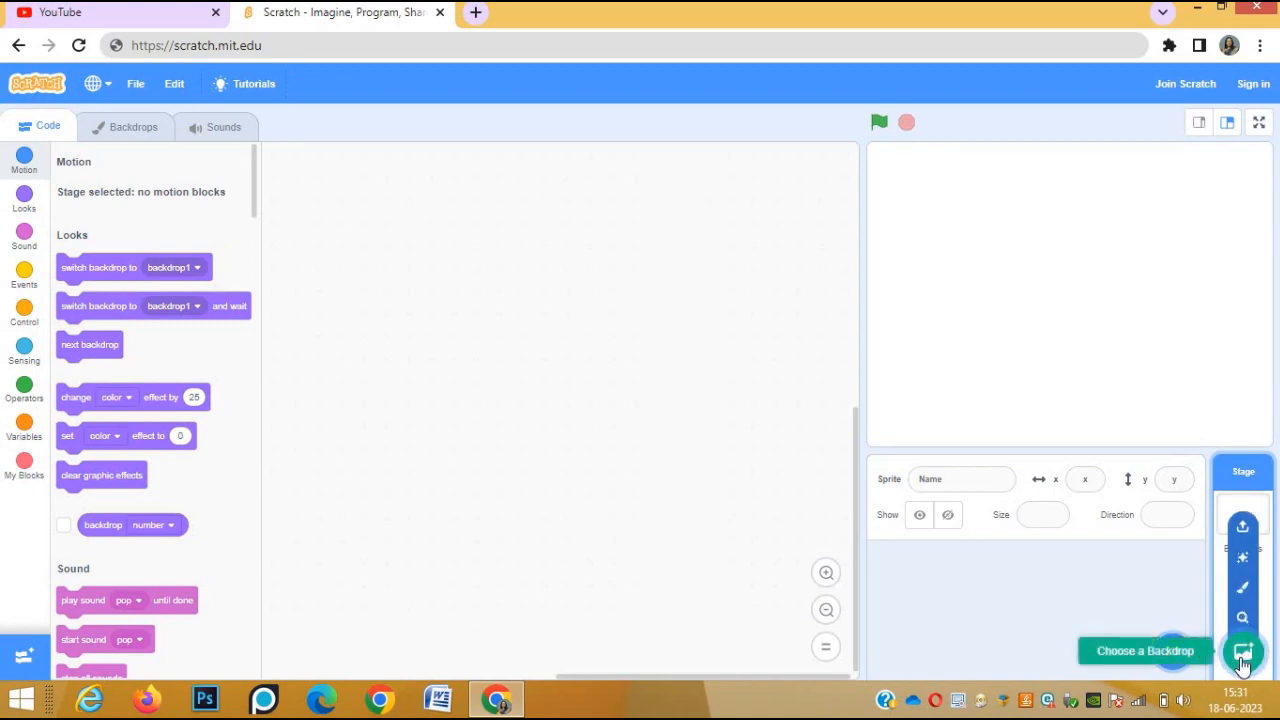
Browse the backdrop library and pick Space City 1 for the stage
click(1243, 651)
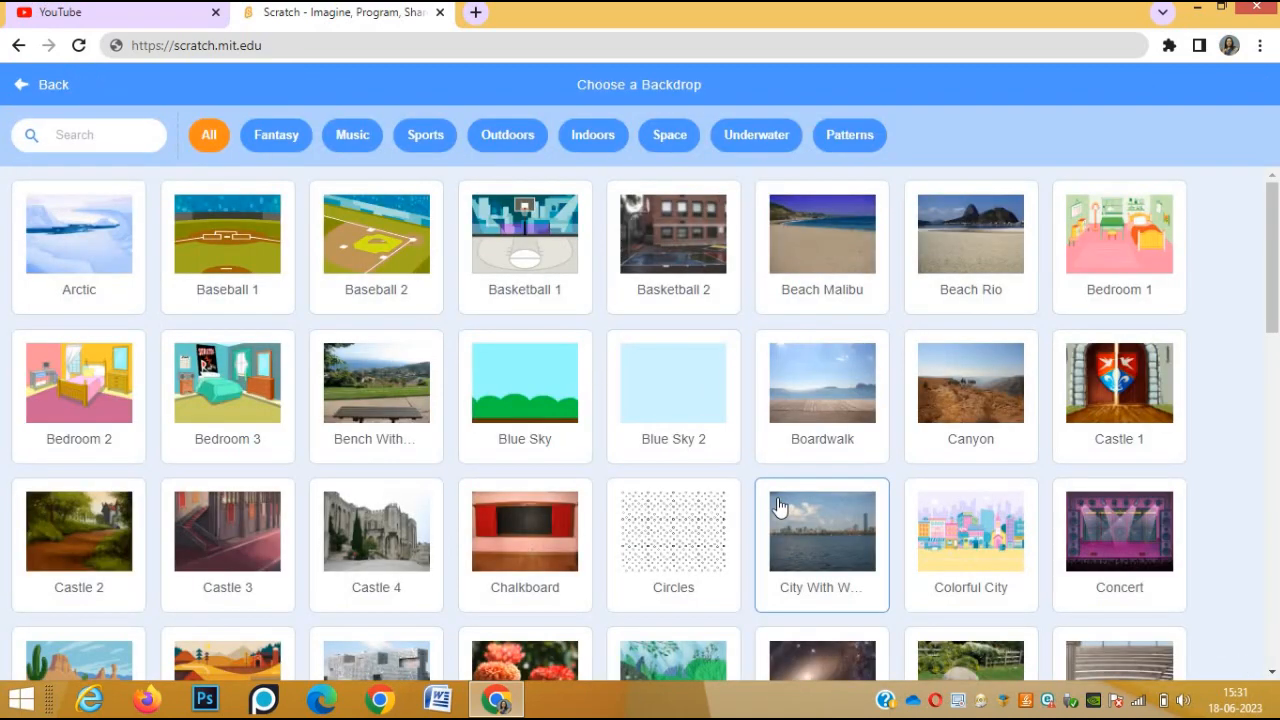
scroll(down, 3)
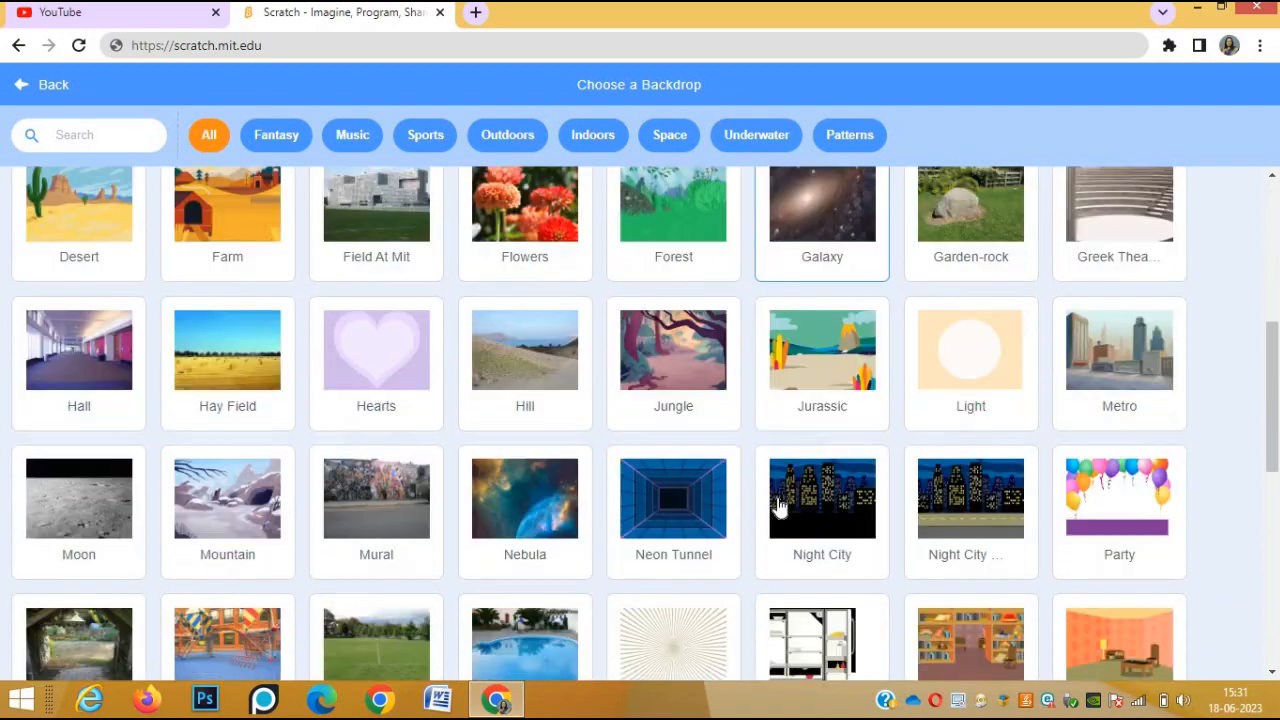
scroll(down, 3)
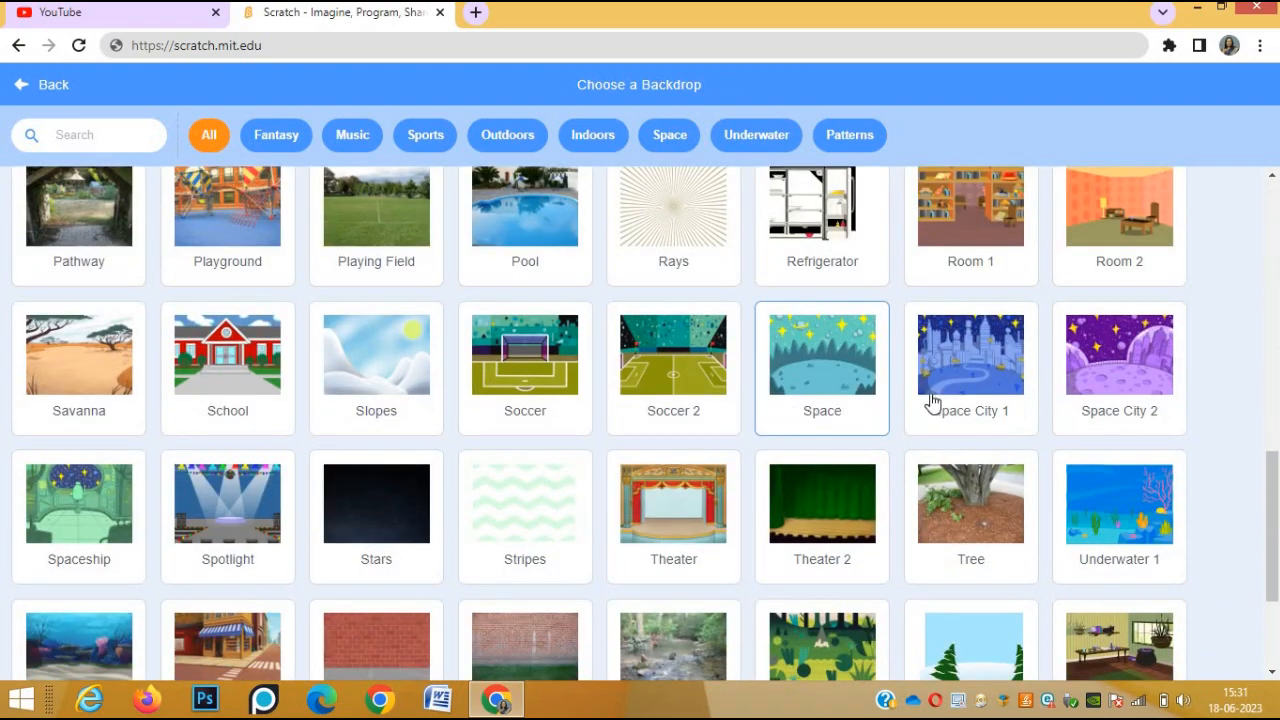
mouse_move(822, 410)
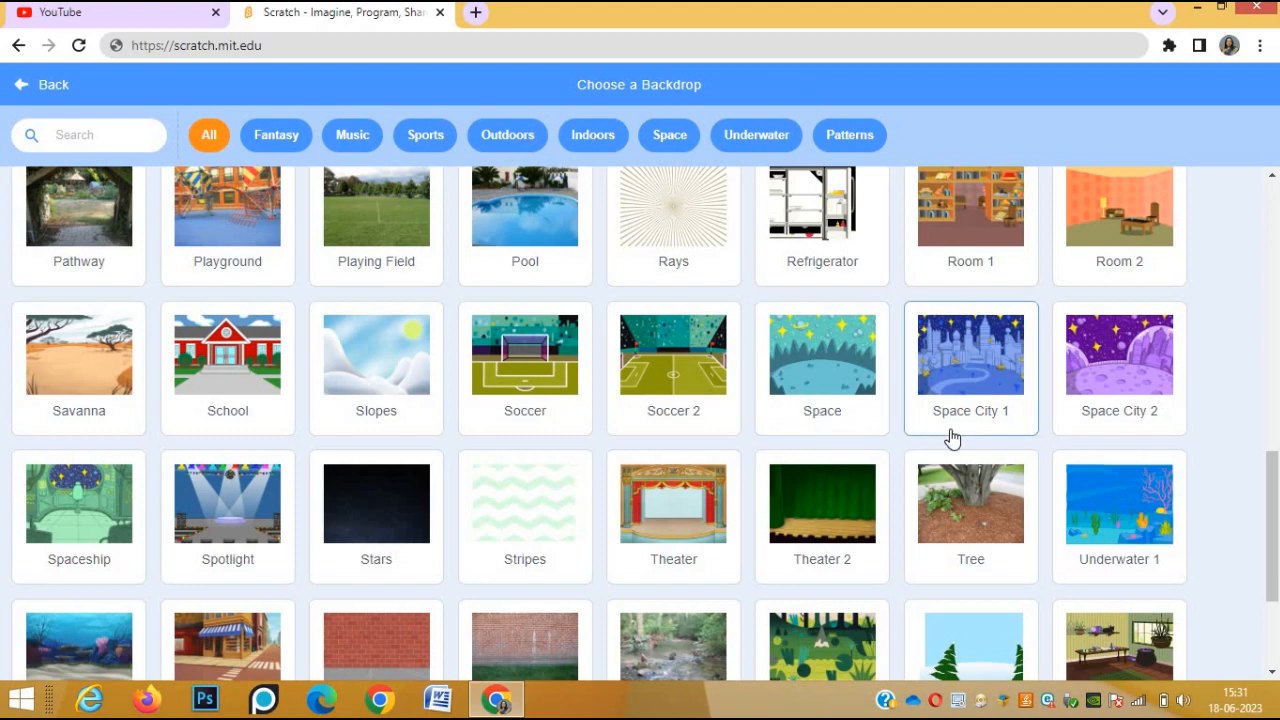
mouse_move(1088, 427)
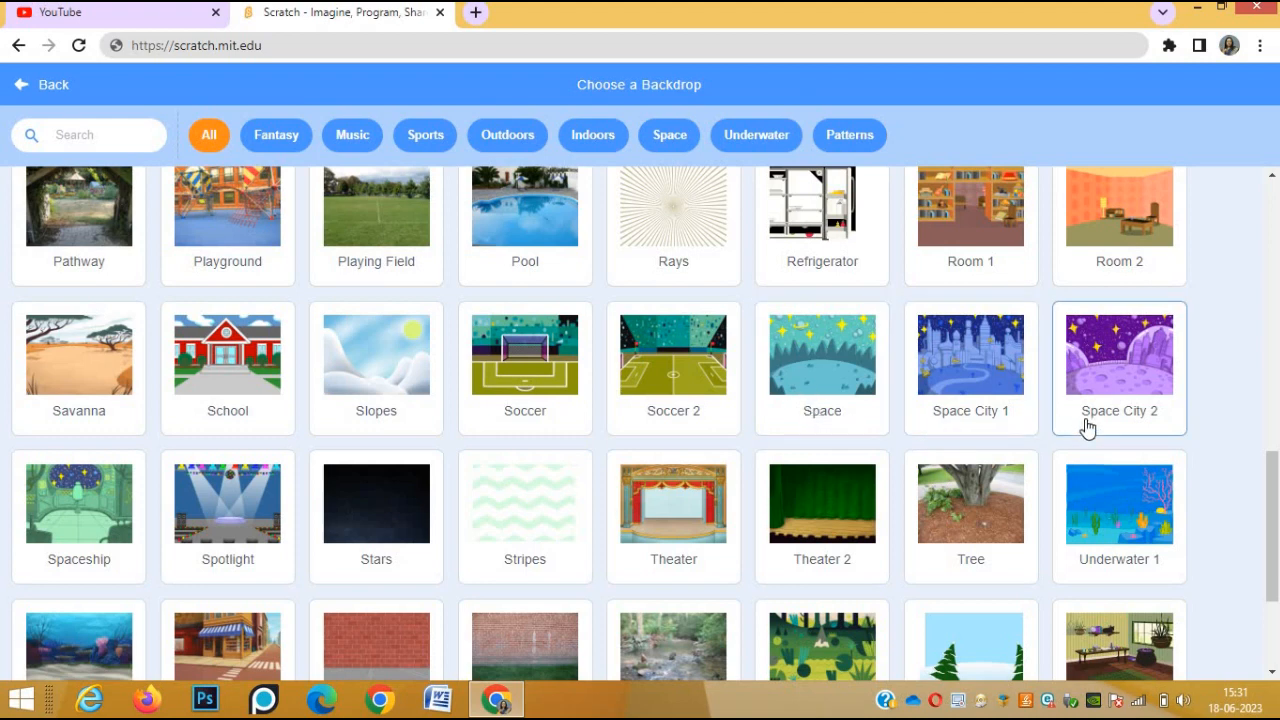
click(1118, 355)
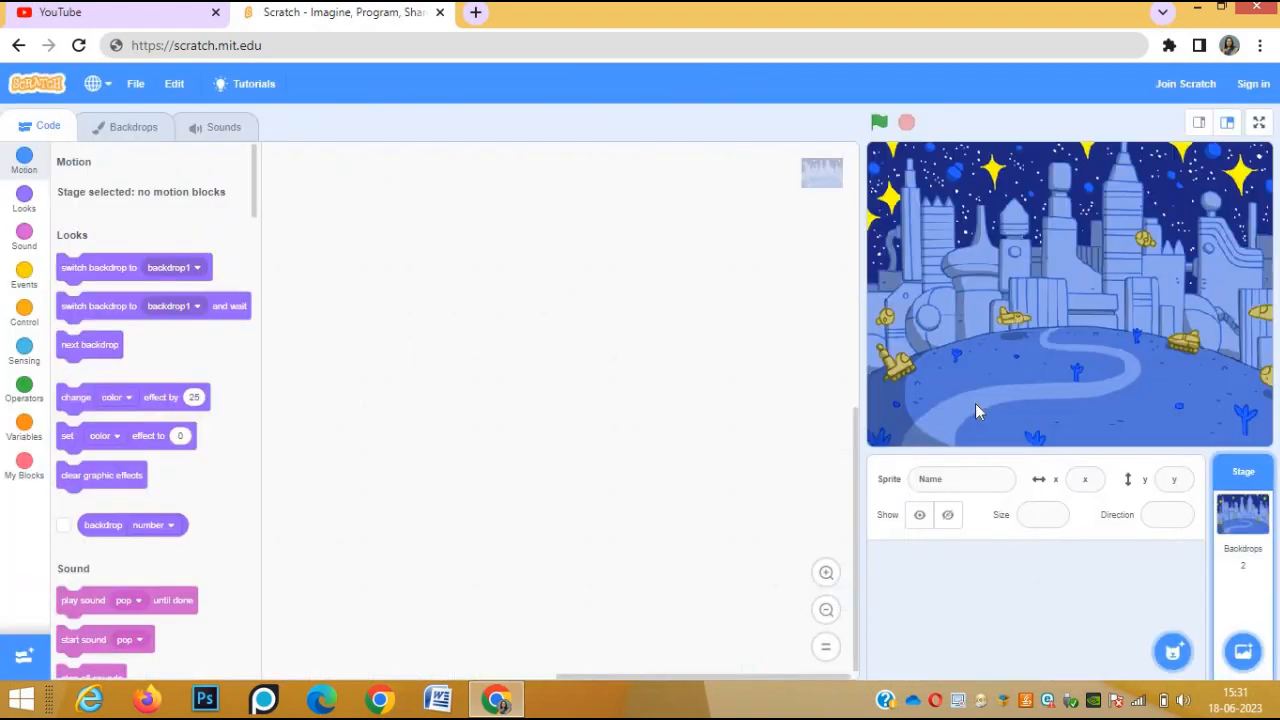
mouse_move(995, 332)
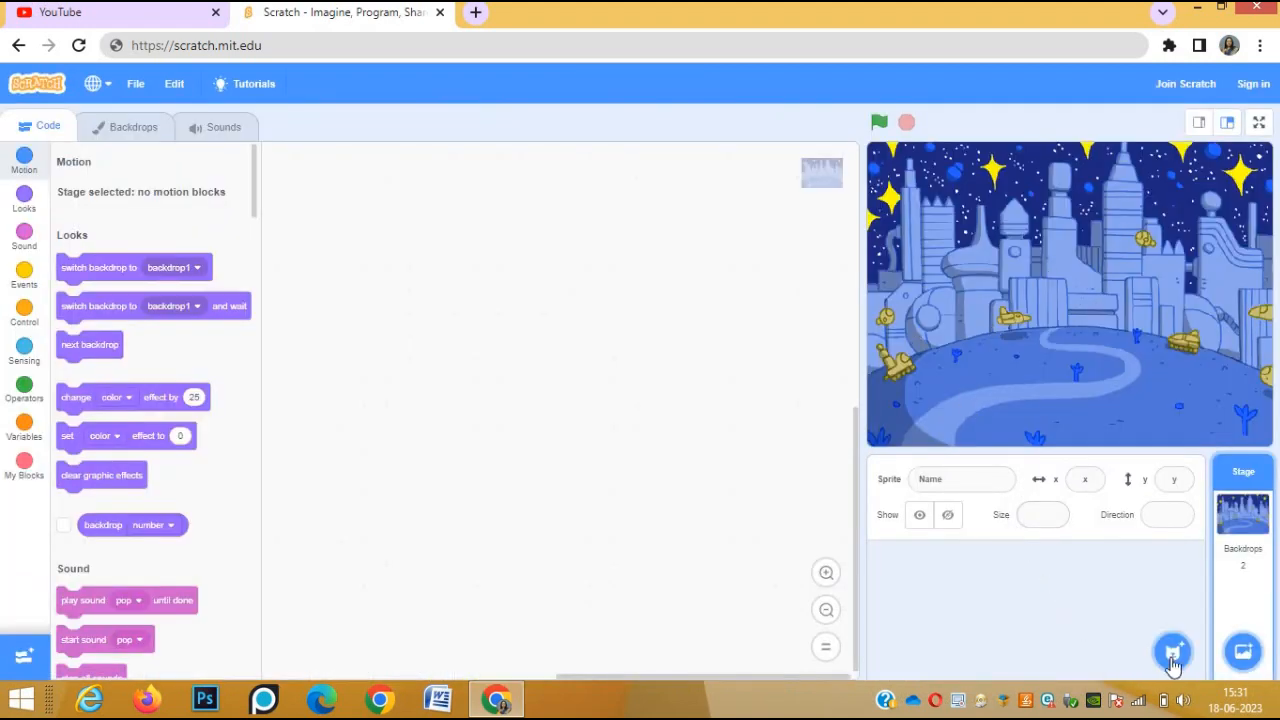
Open the sprite library and scroll to the space-themed sprites such as Rocketship
click(1172, 652)
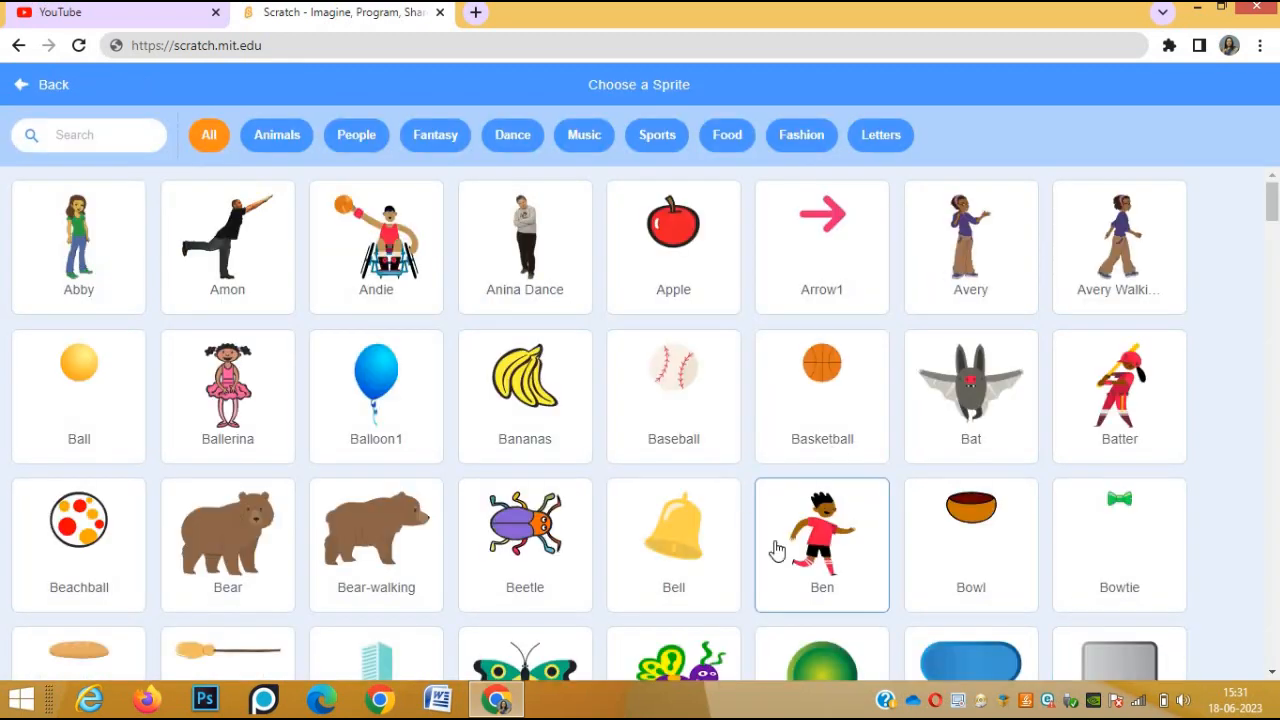
scroll(down, 3)
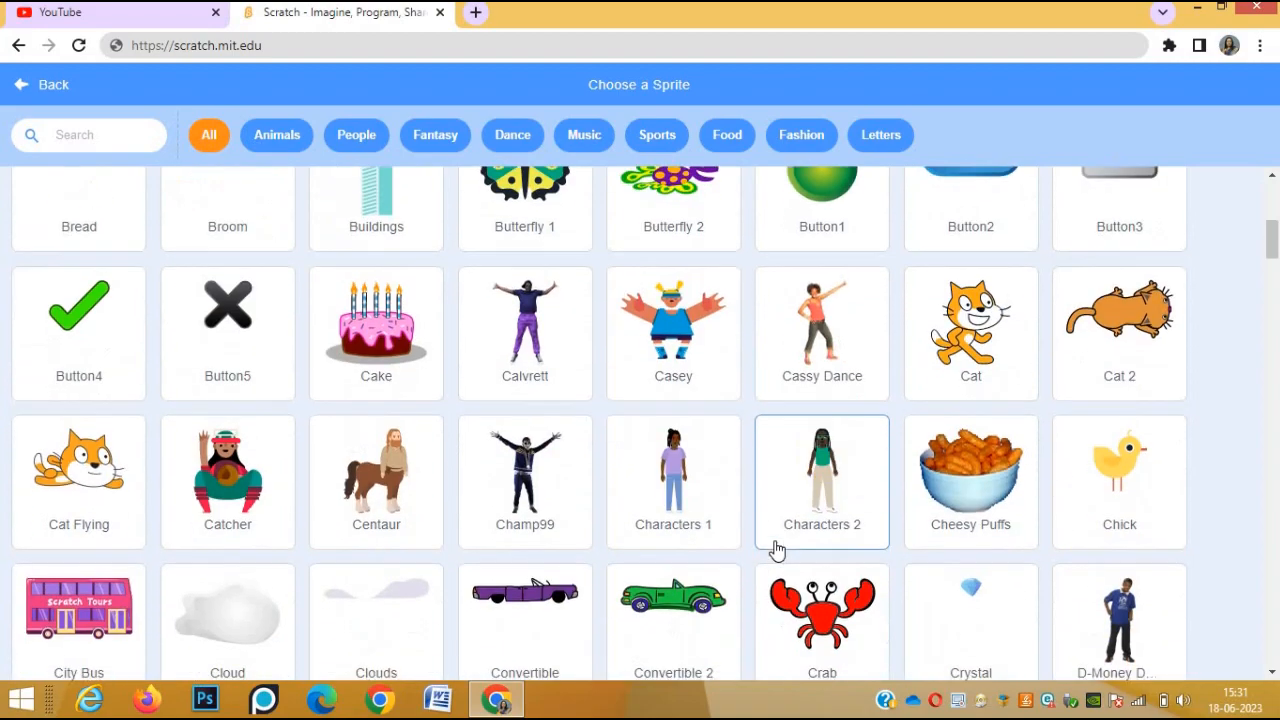
scroll(down, 3)
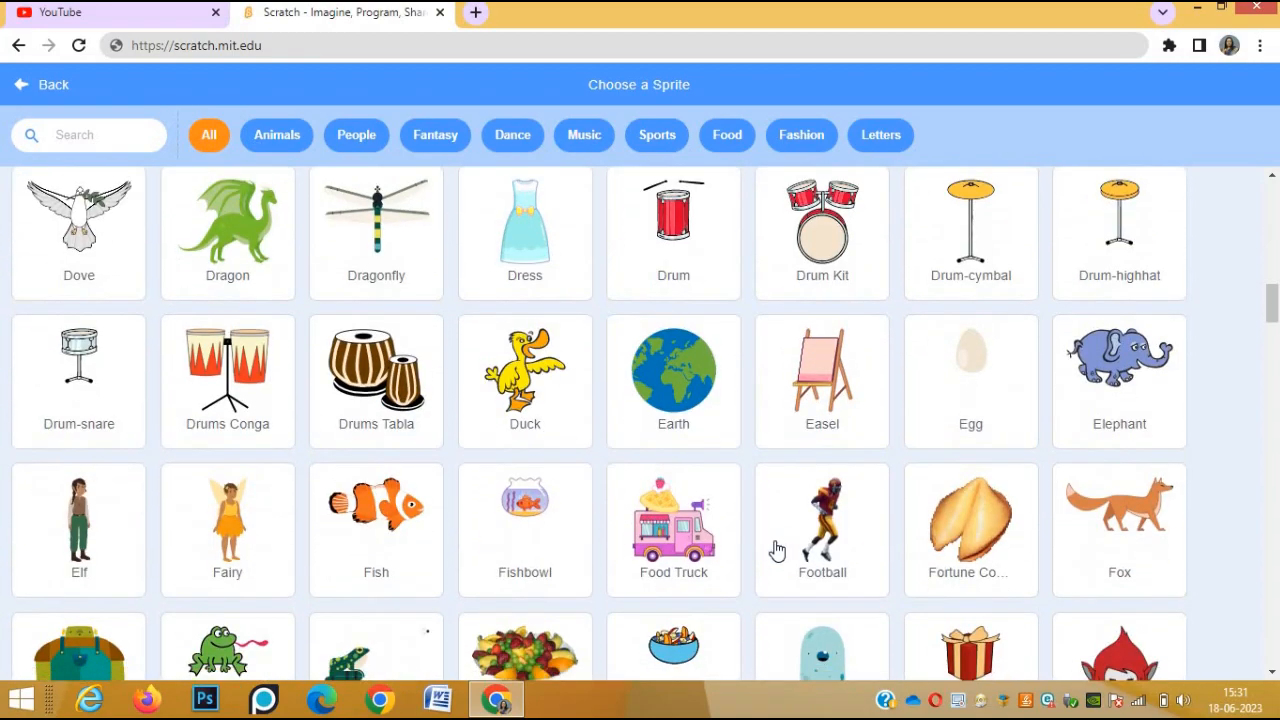
scroll(down, 3)
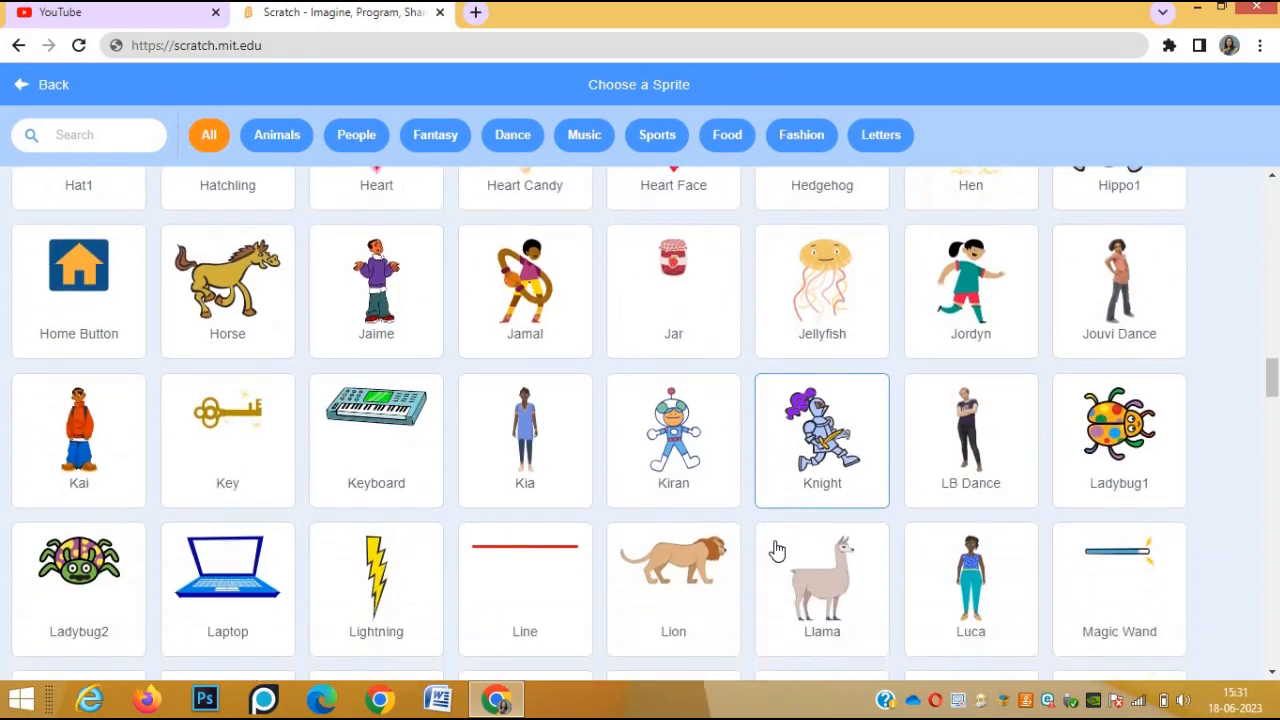
scroll(down, 3)
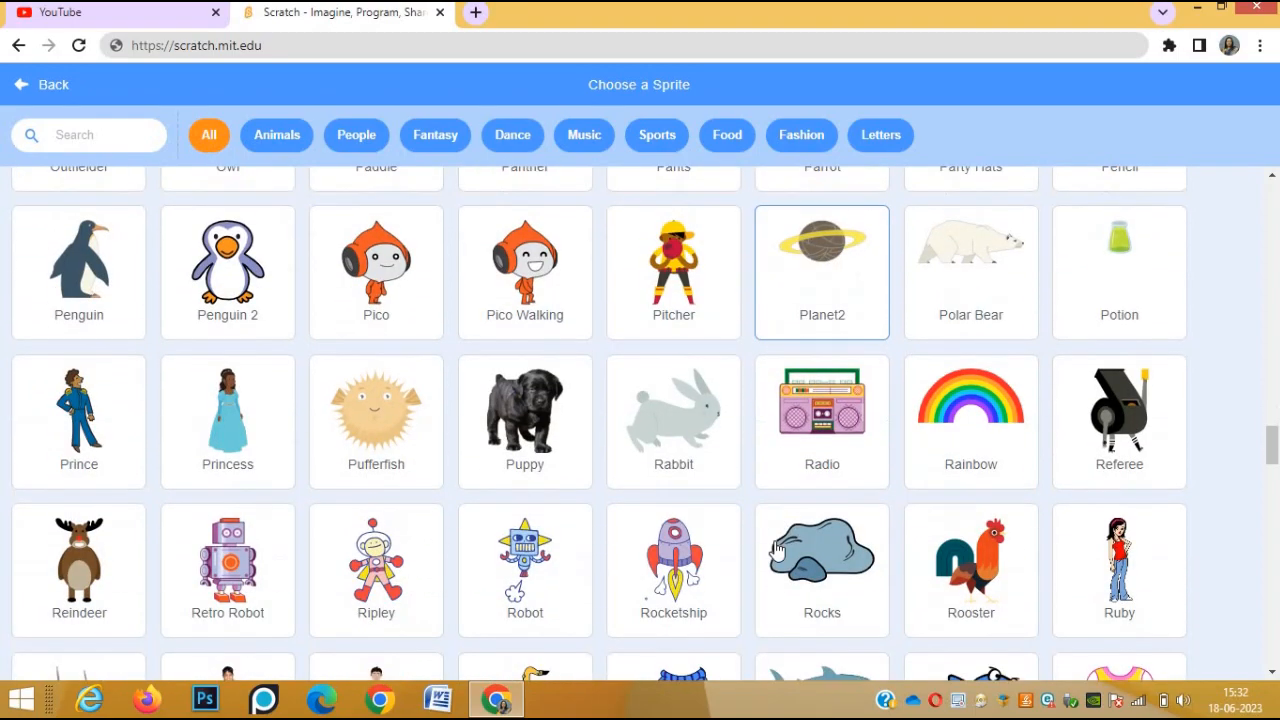
scroll(down, 3)
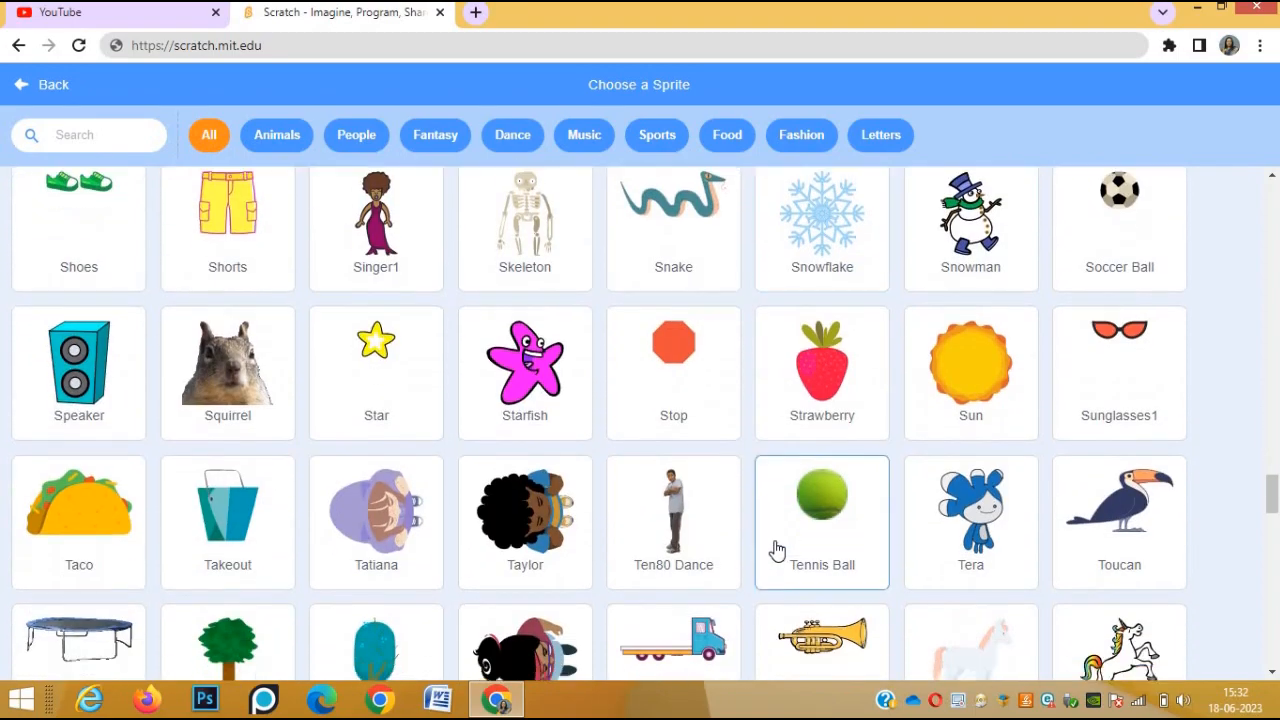
scroll(up, 3)
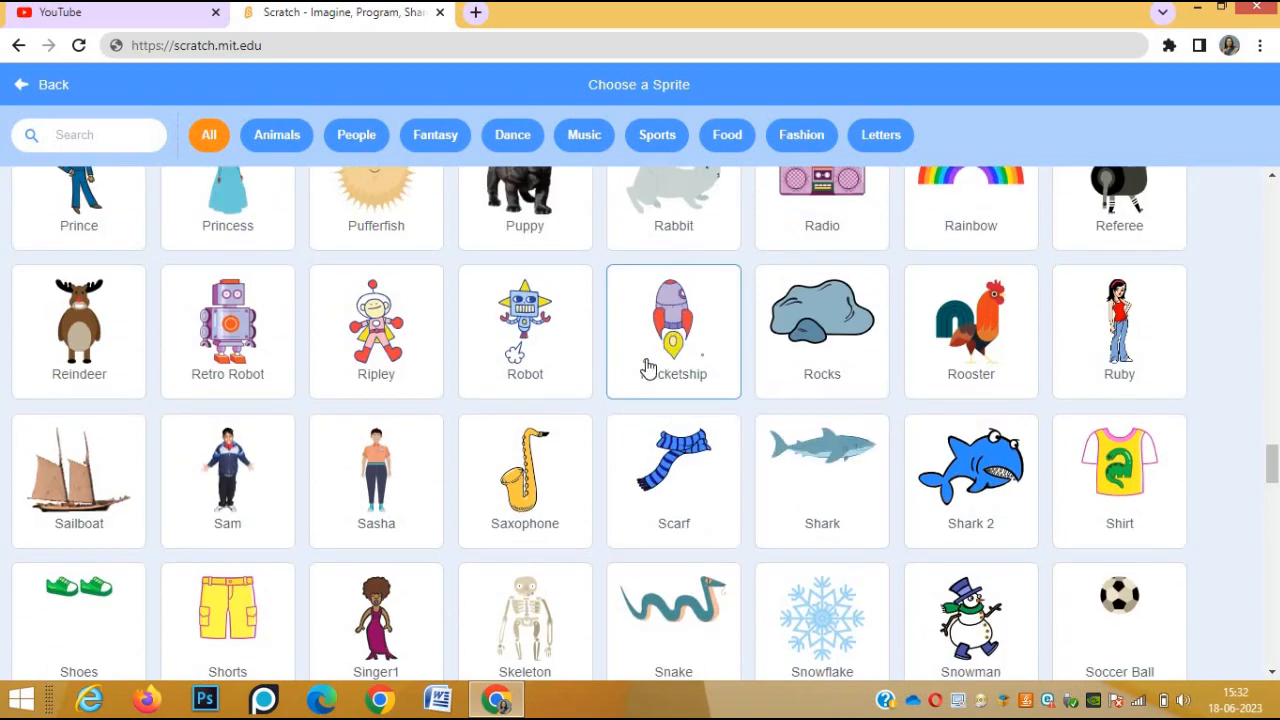
mouse_move(697, 390)
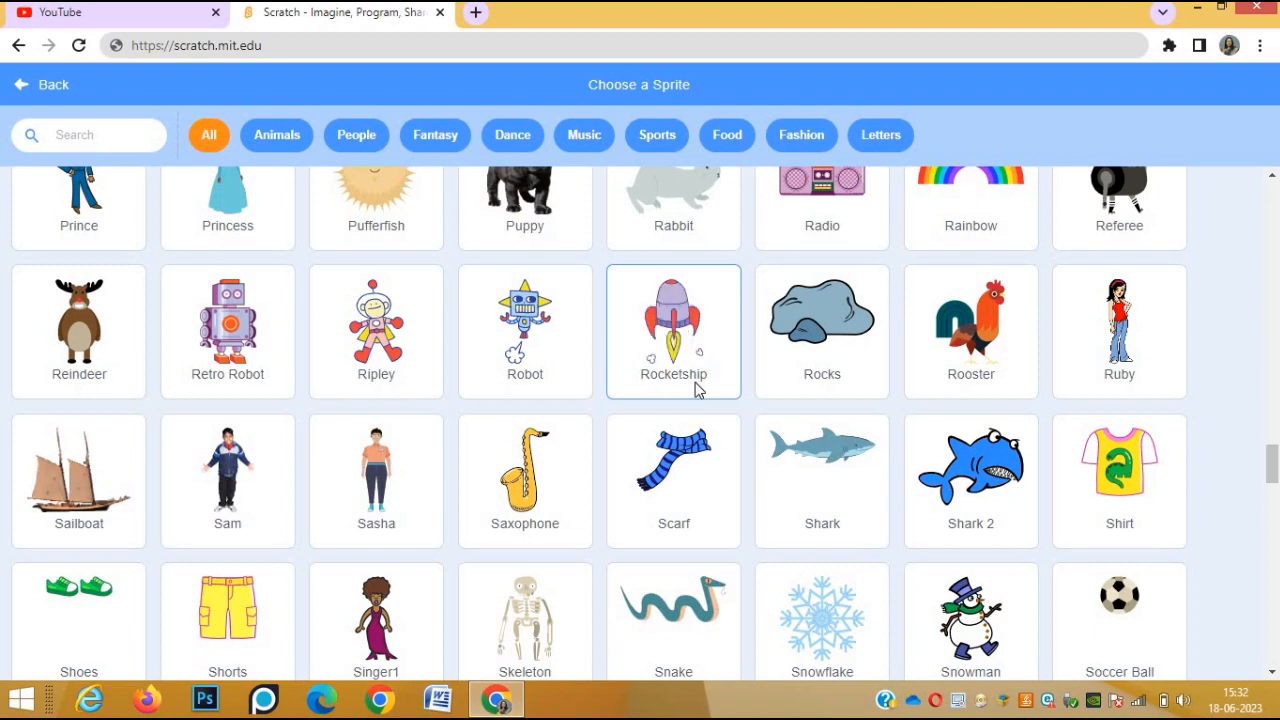
Add the Rocketship sprite from the library to the project
click(673, 320)
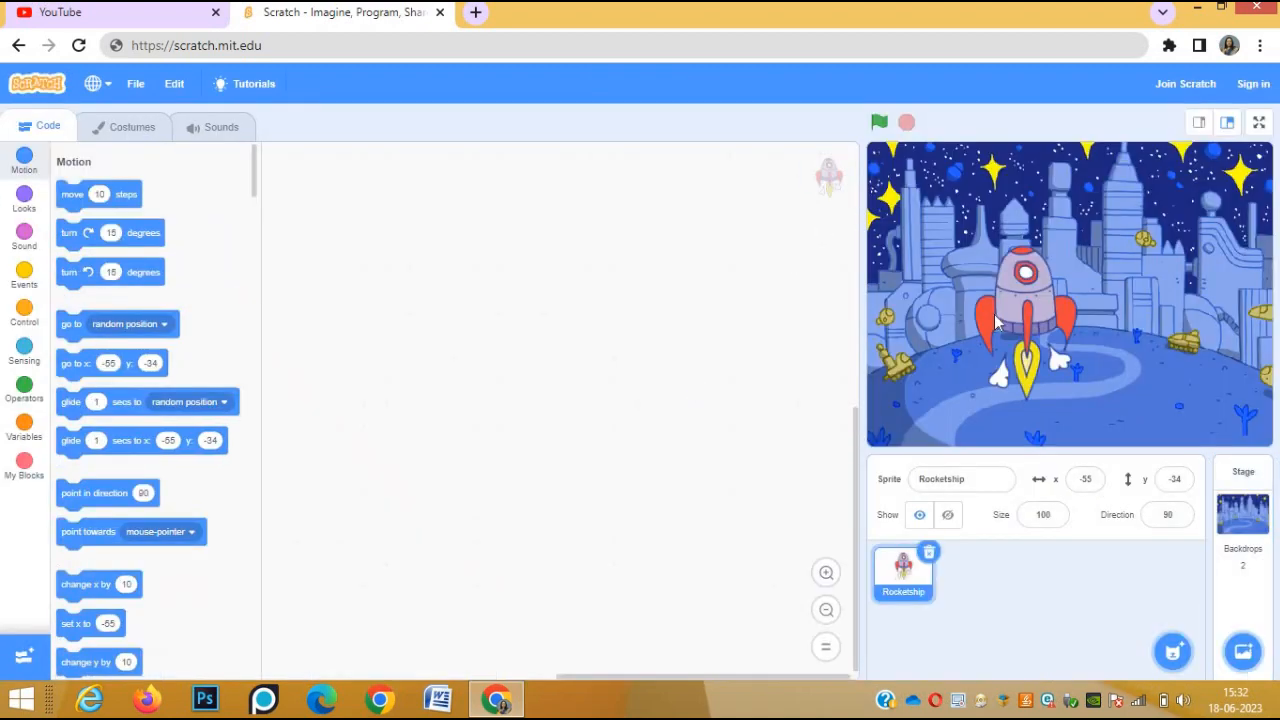
mouse_move(1058, 328)
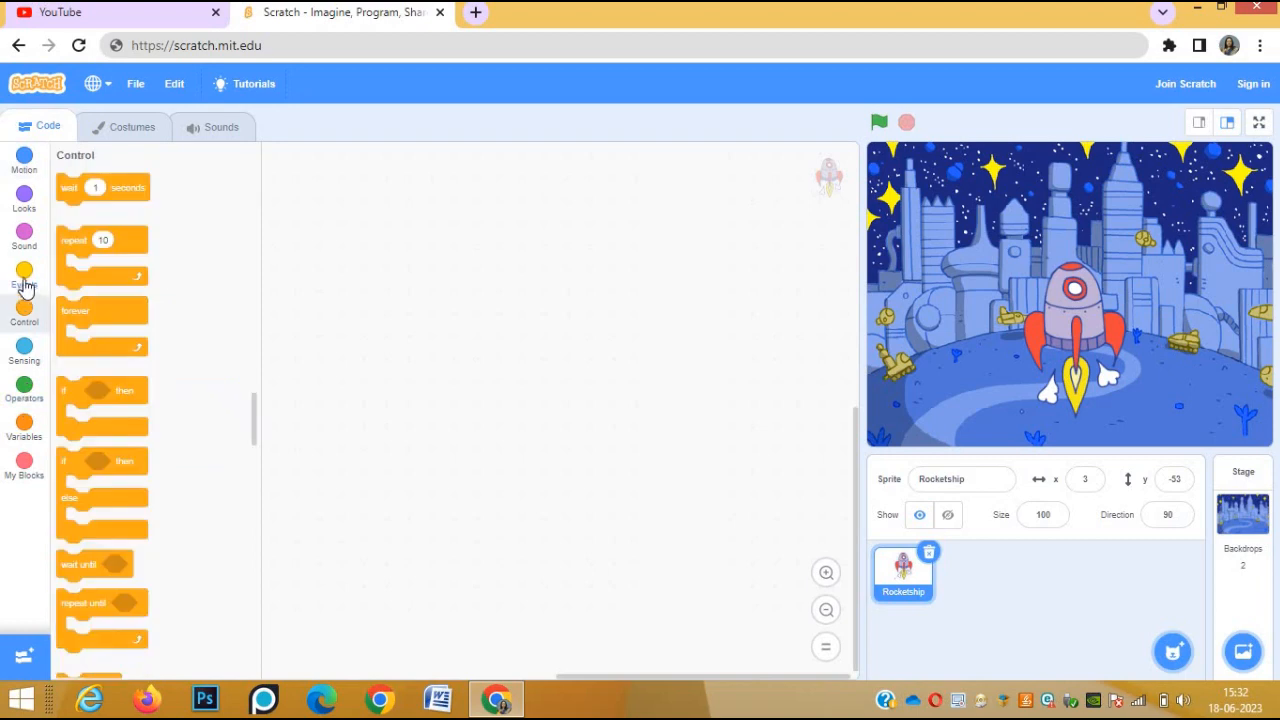
Place a 'when green flag clicked' hat block in the Rocketship's code area
click(24, 275)
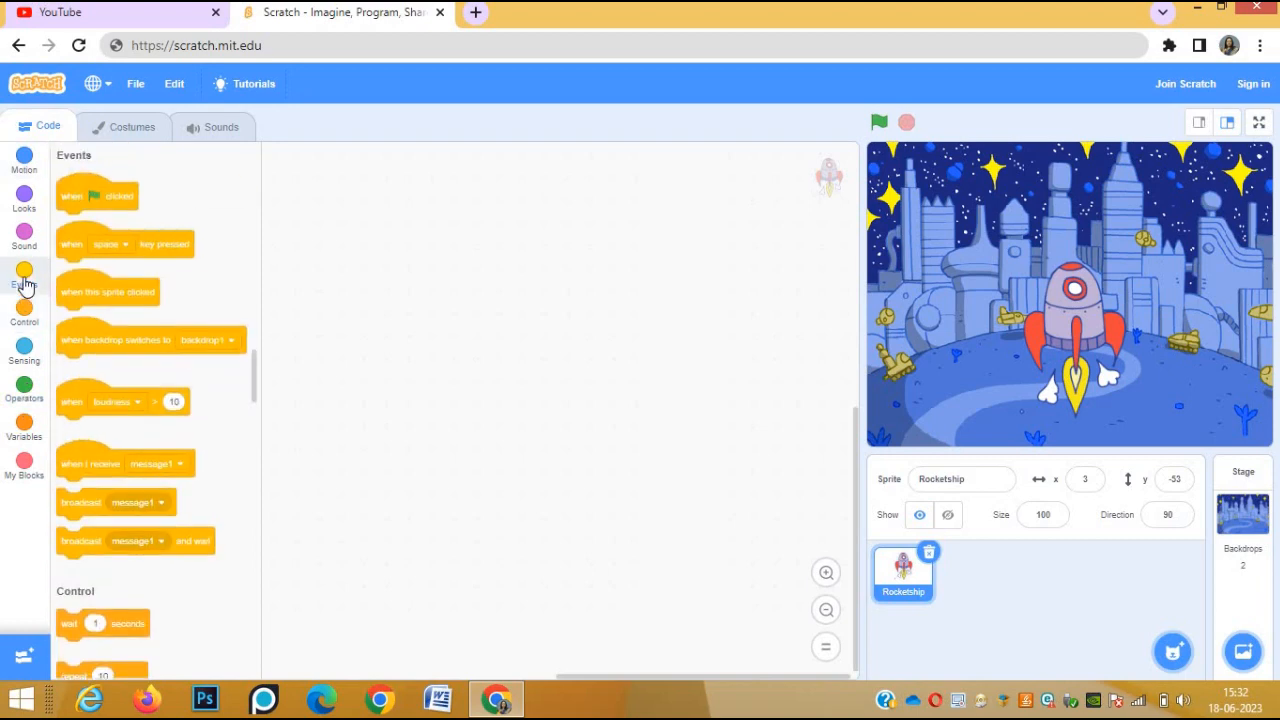
mouse_move(93, 219)
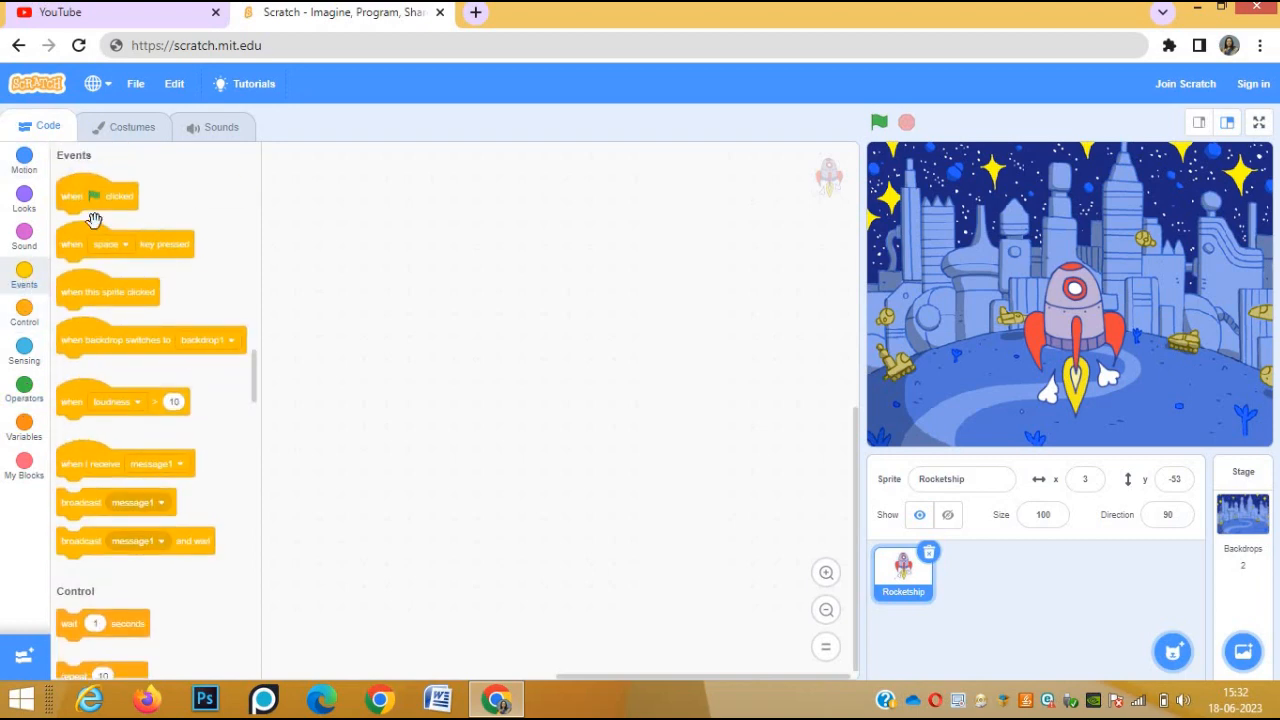
drag(96, 196, 350, 245)
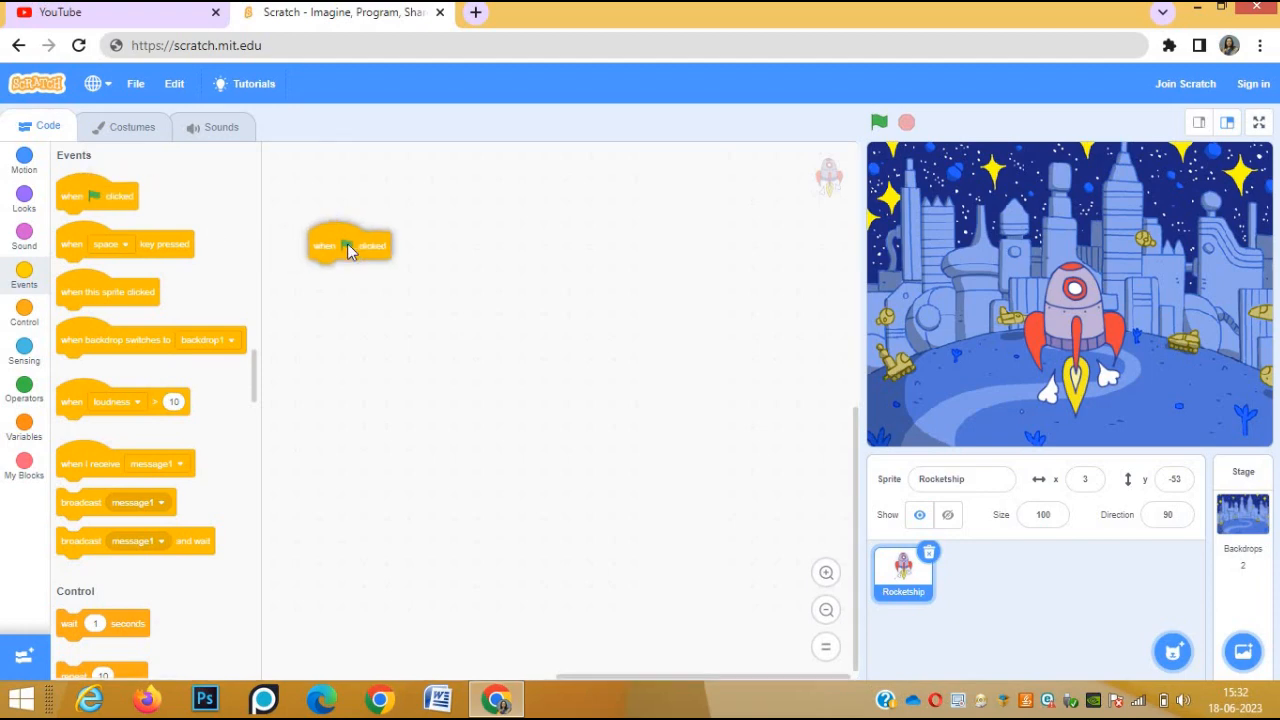
drag(348, 245, 498, 211)
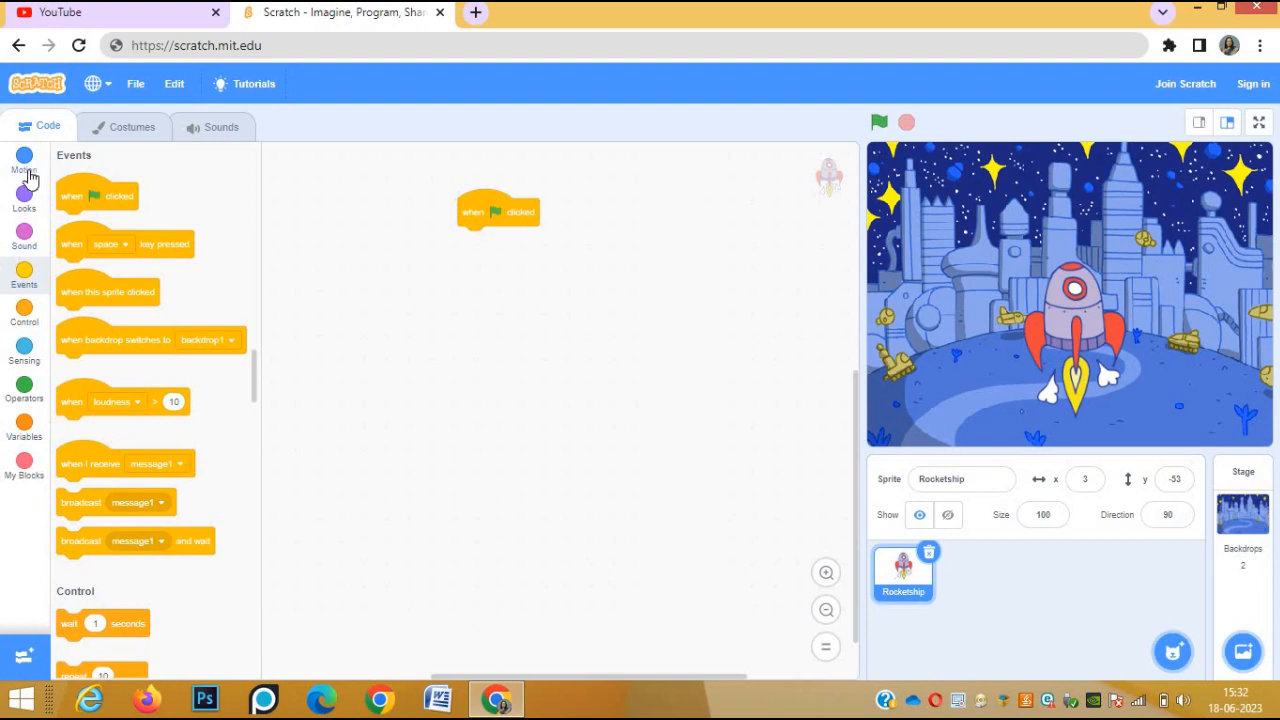
click(24, 160)
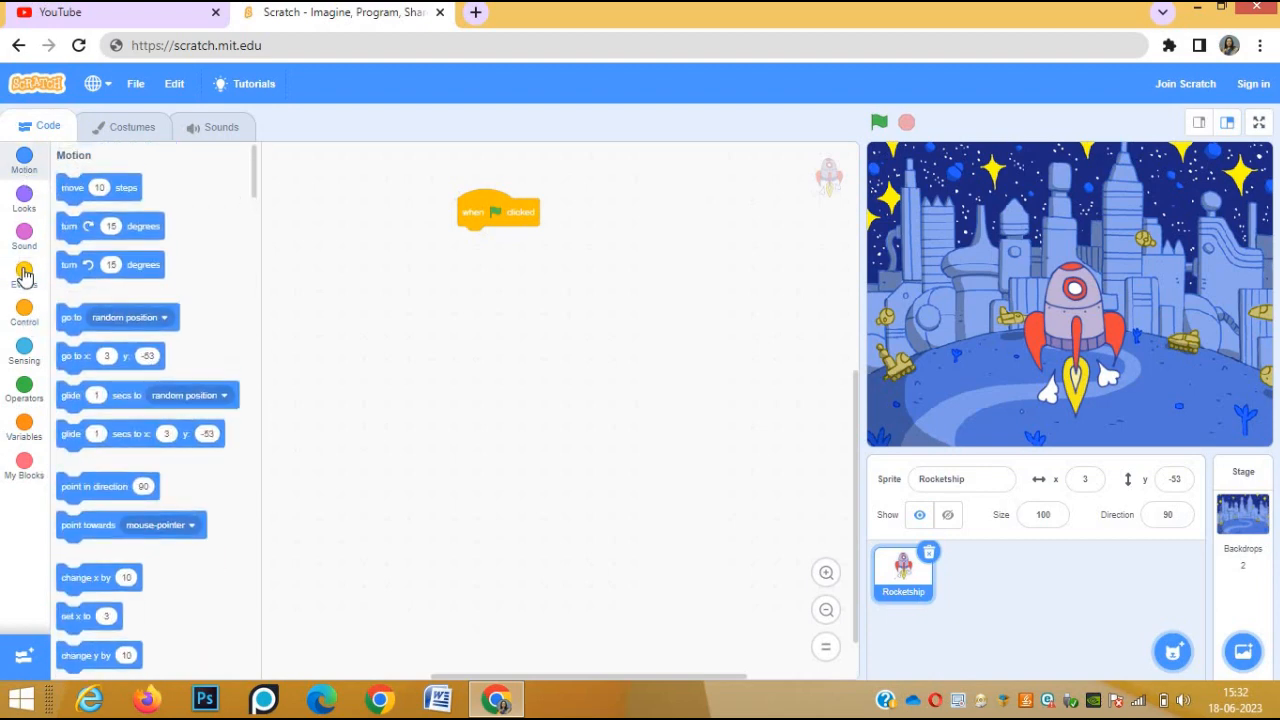
Attach a Control 'repeat 10' block under the green-flag hat block
click(24, 308)
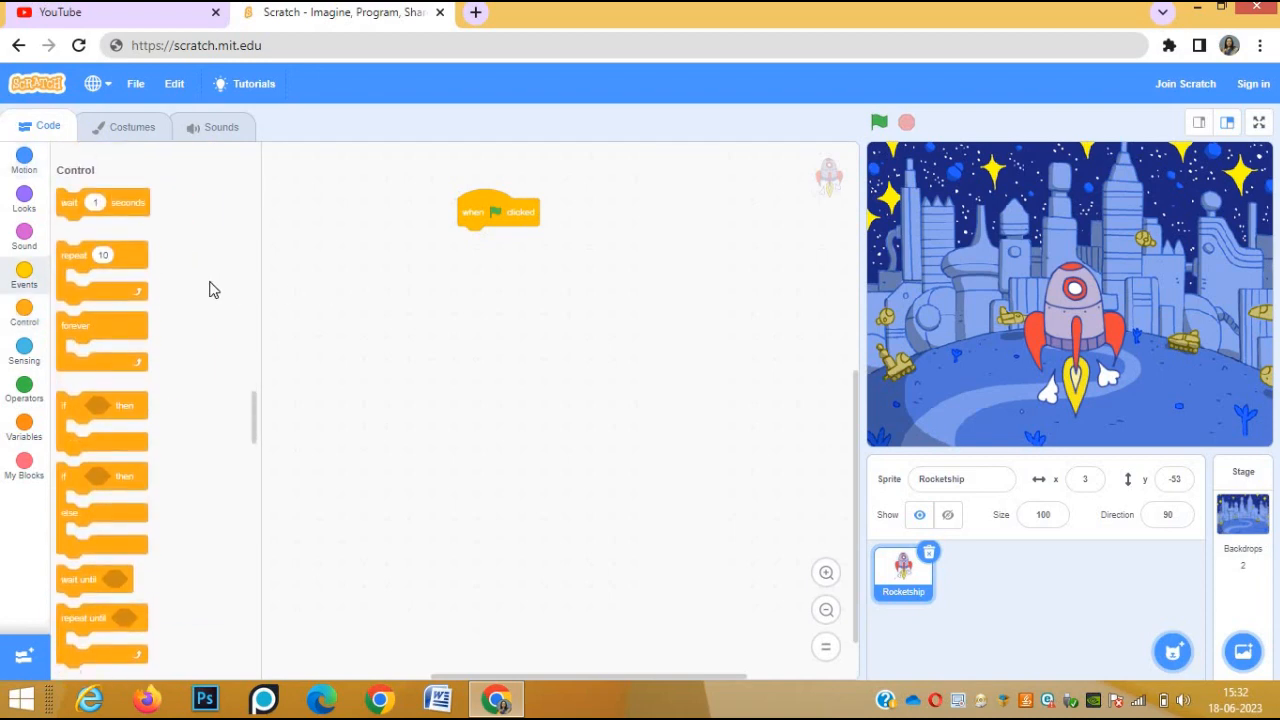
mouse_move(371, 318)
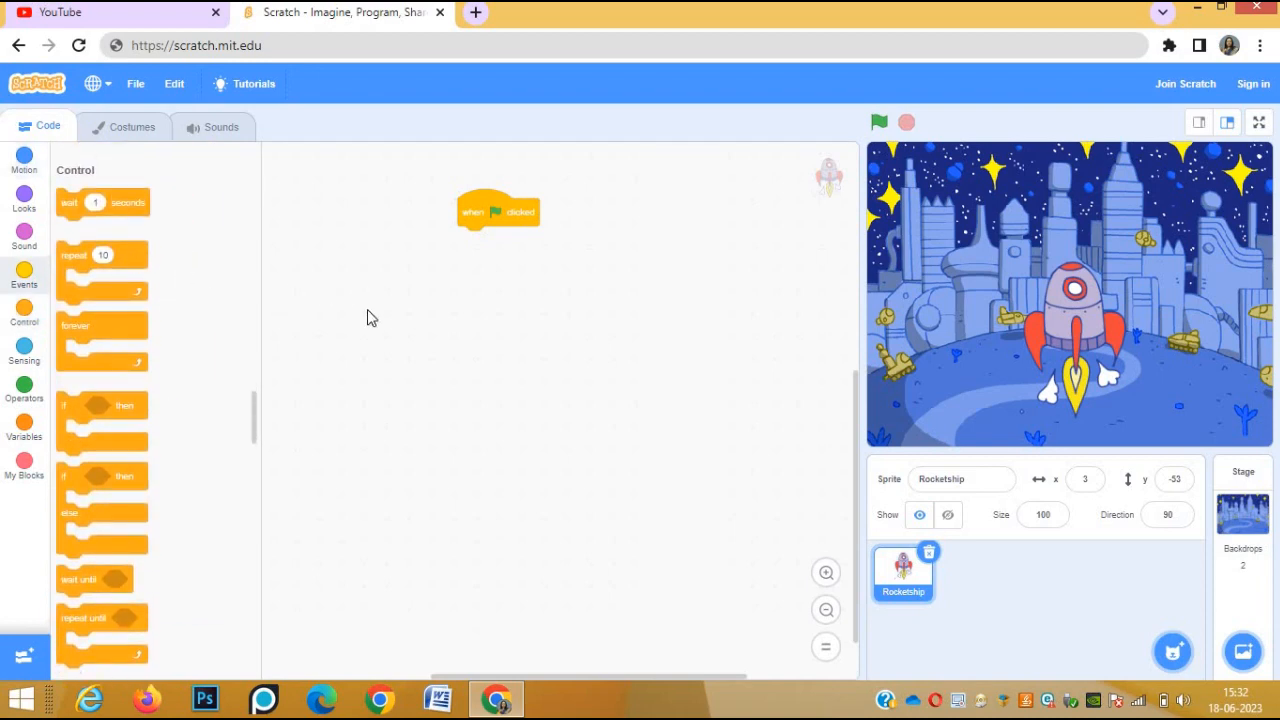
drag(103, 270, 504, 240)
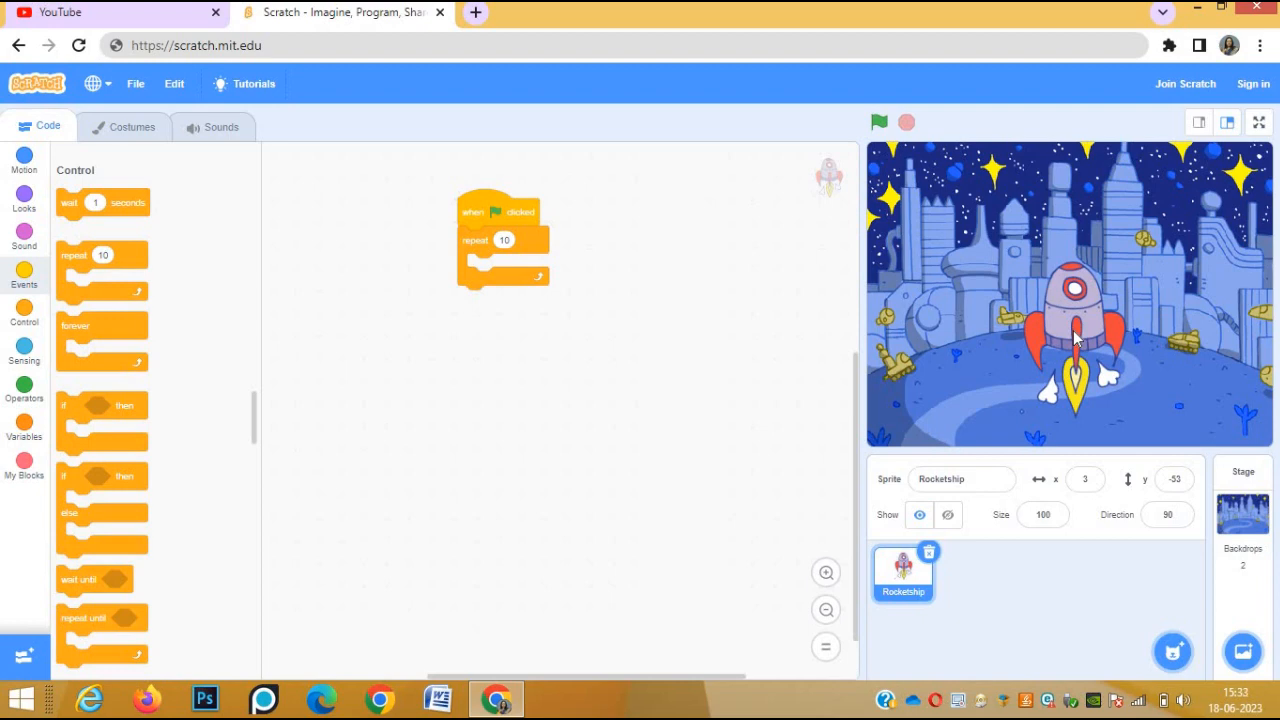
mouse_move(457, 235)
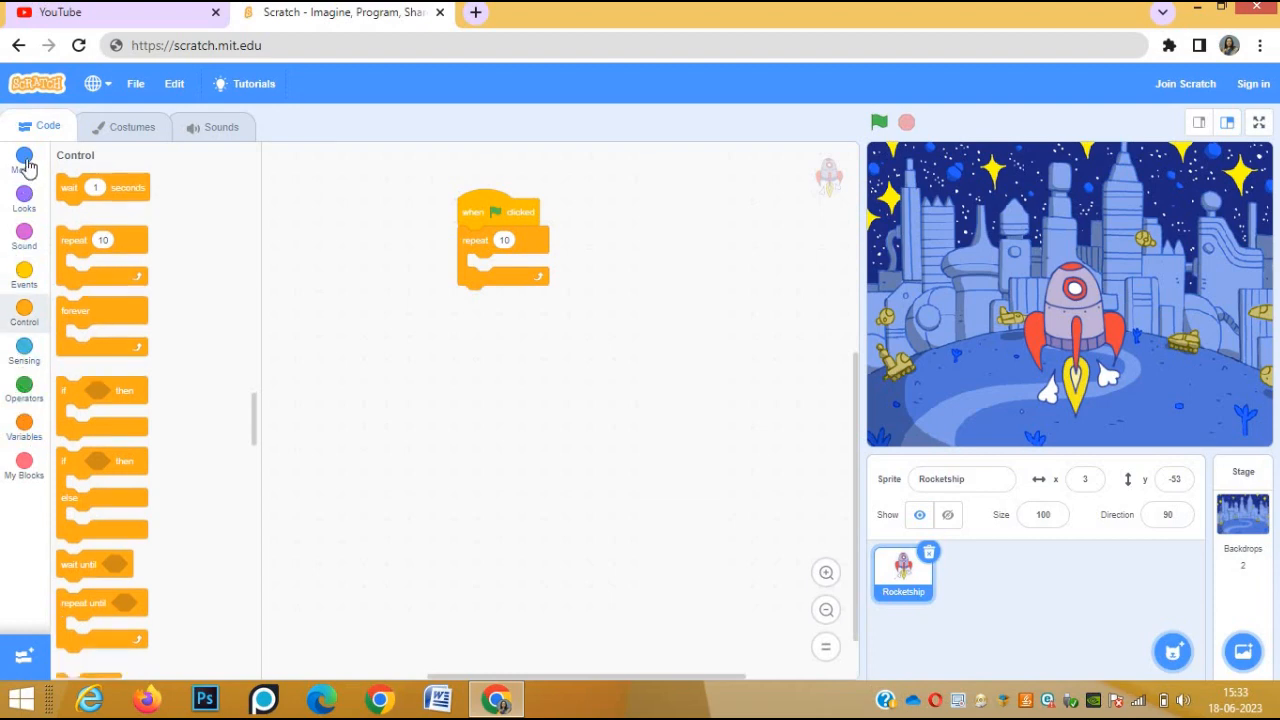
Drop a Motion 'change y by 10' block inside the repeat loop
click(24, 160)
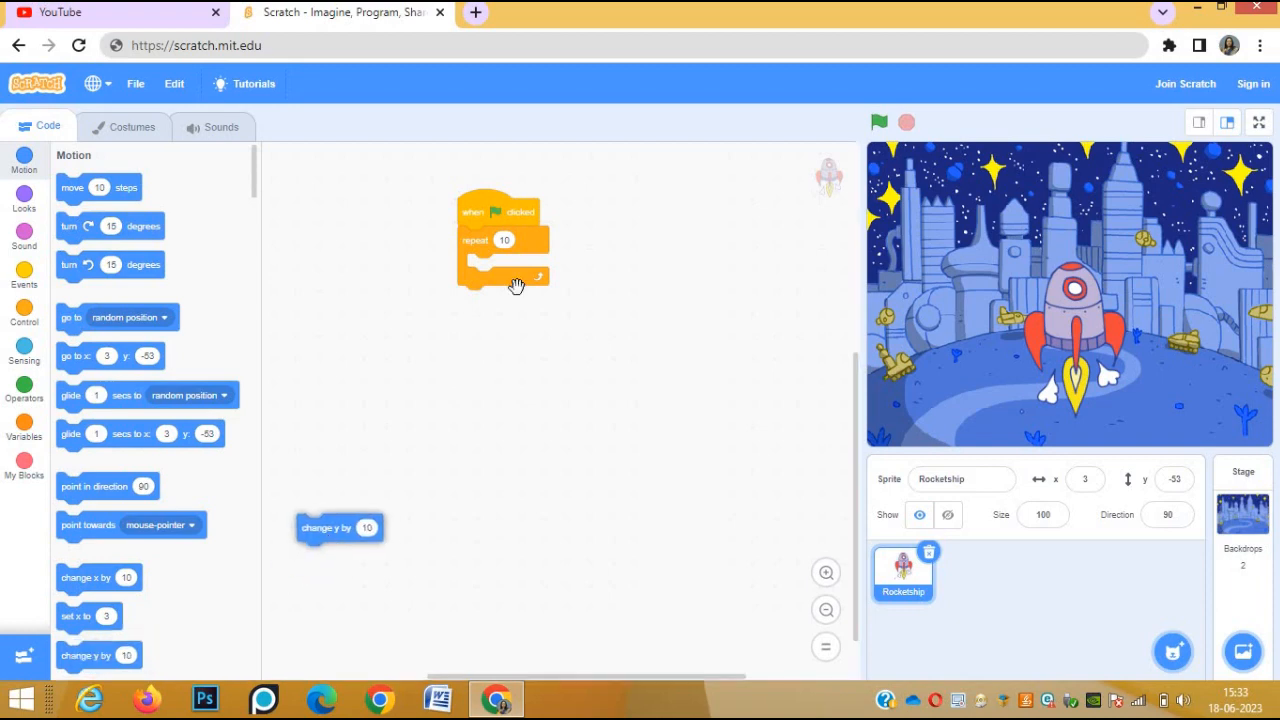
drag(340, 527, 505, 267)
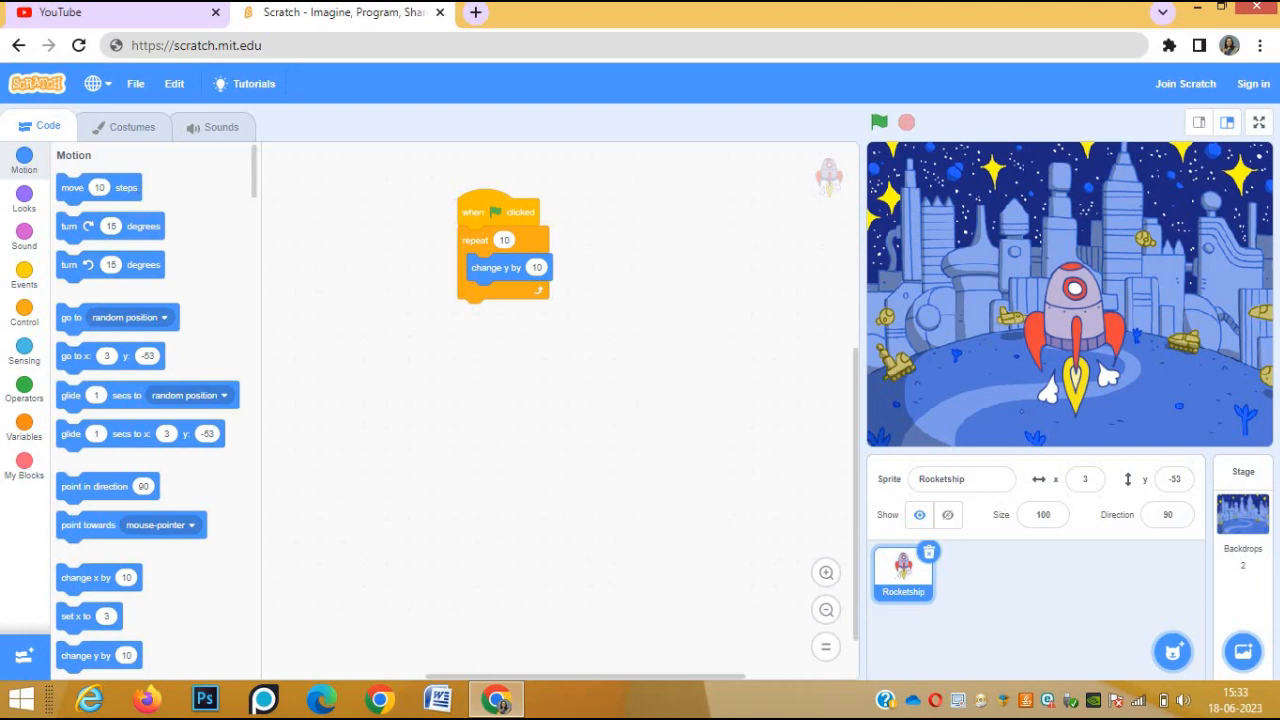
mouse_move(24, 424)
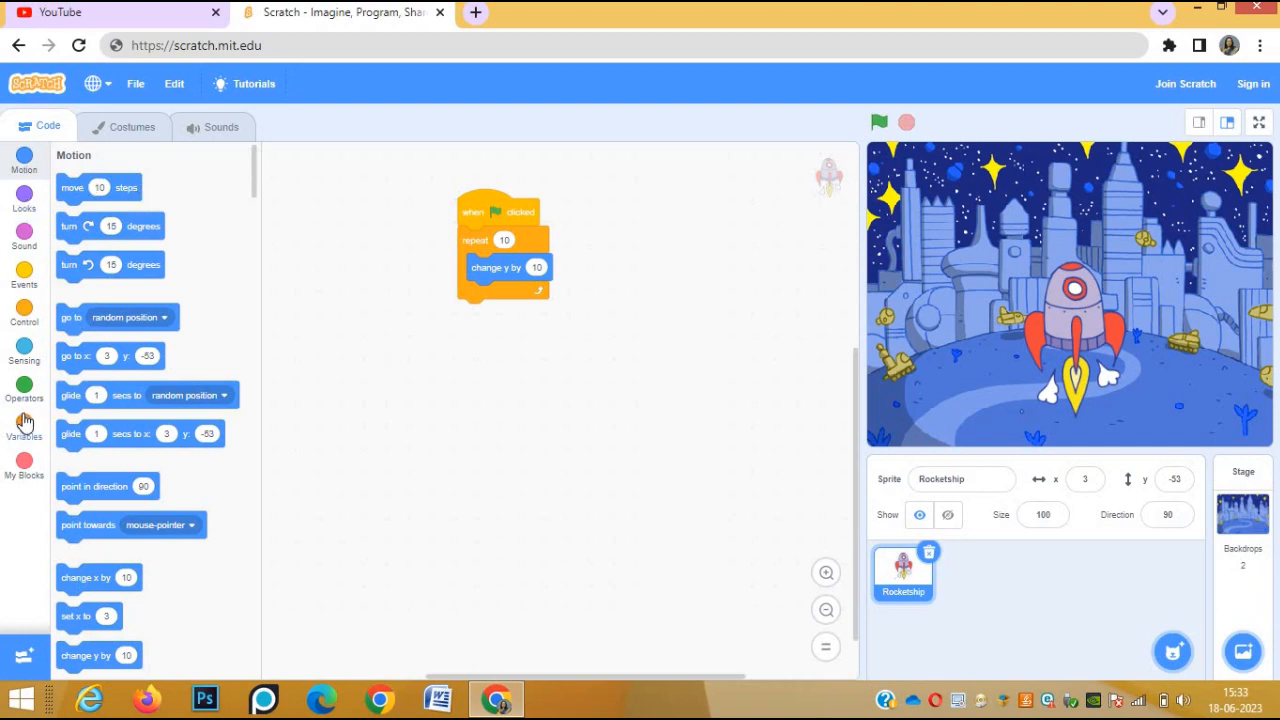
Attach a 'wait 1 seconds' block below 'change y by 10' in the loop
click(24, 315)
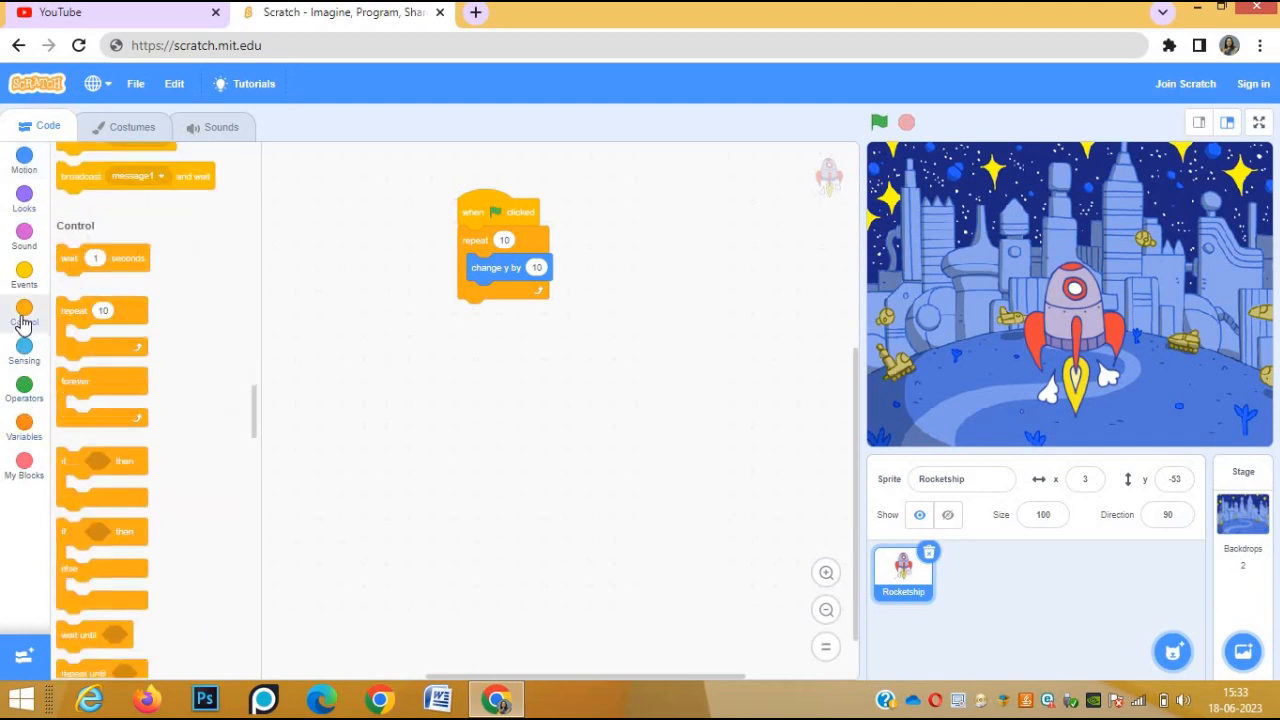
drag(95, 258, 365, 296)
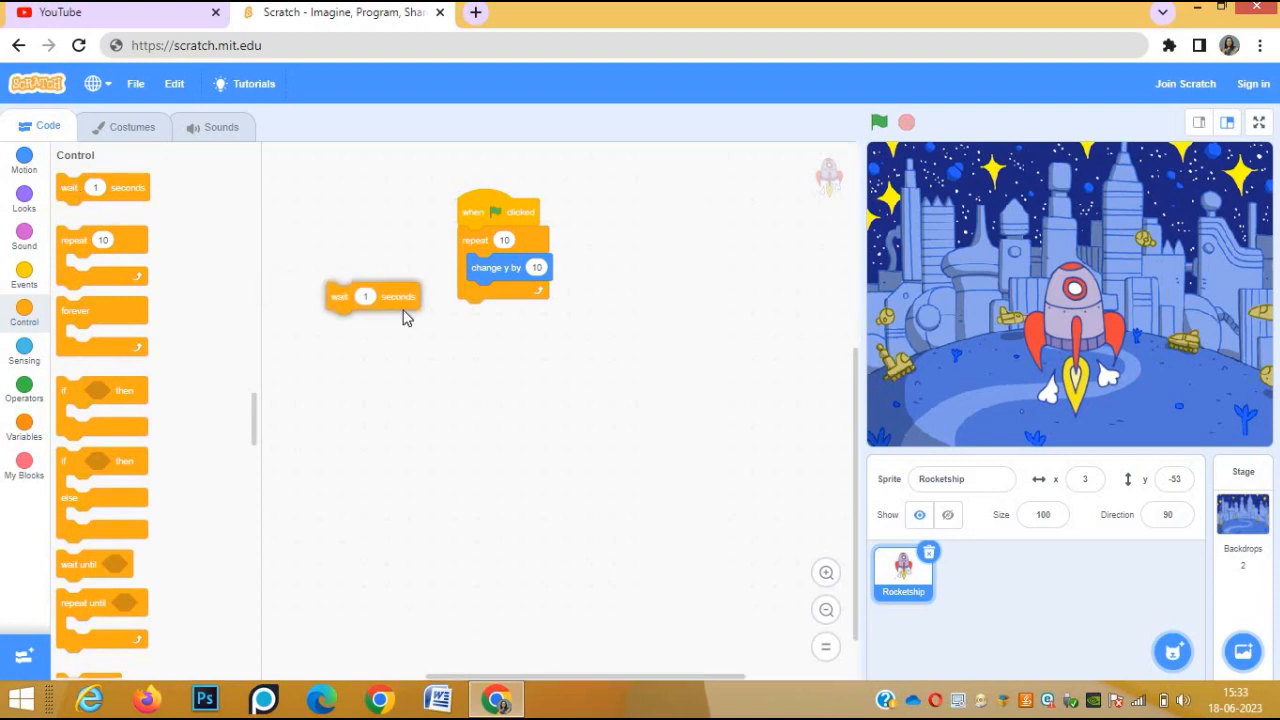
drag(370, 296, 507, 296)
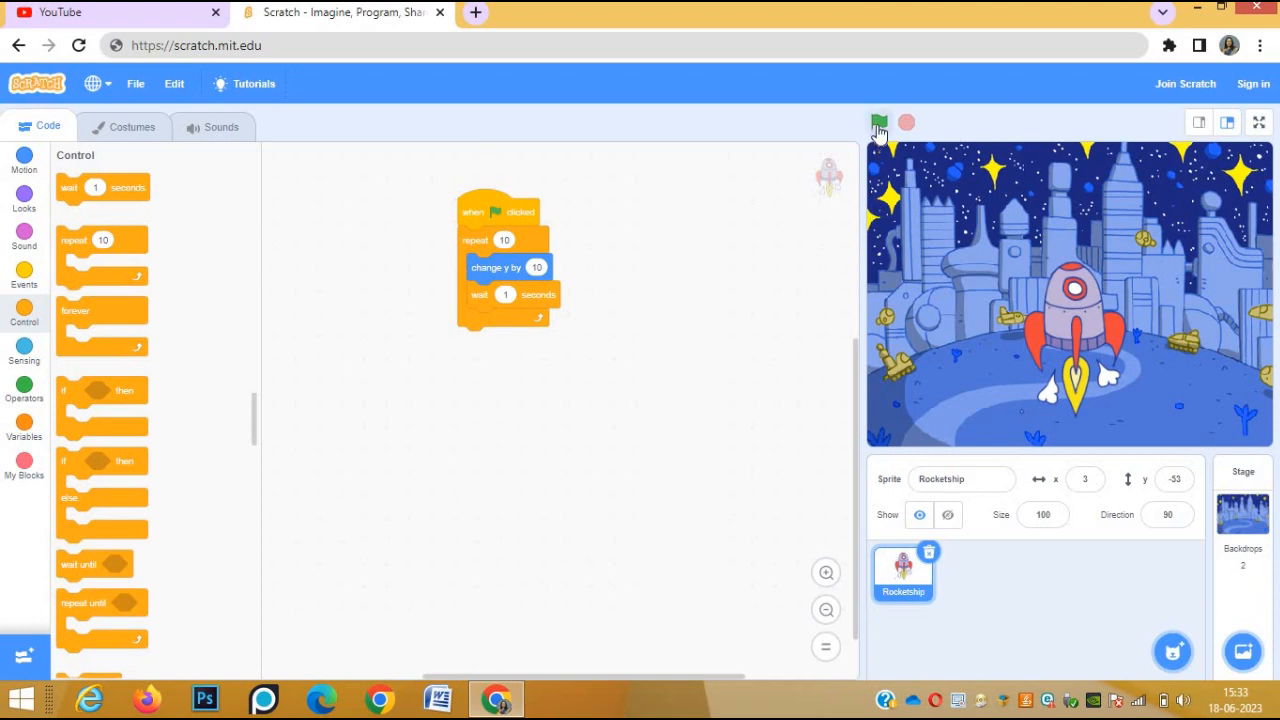
mouse_move(1250, 128)
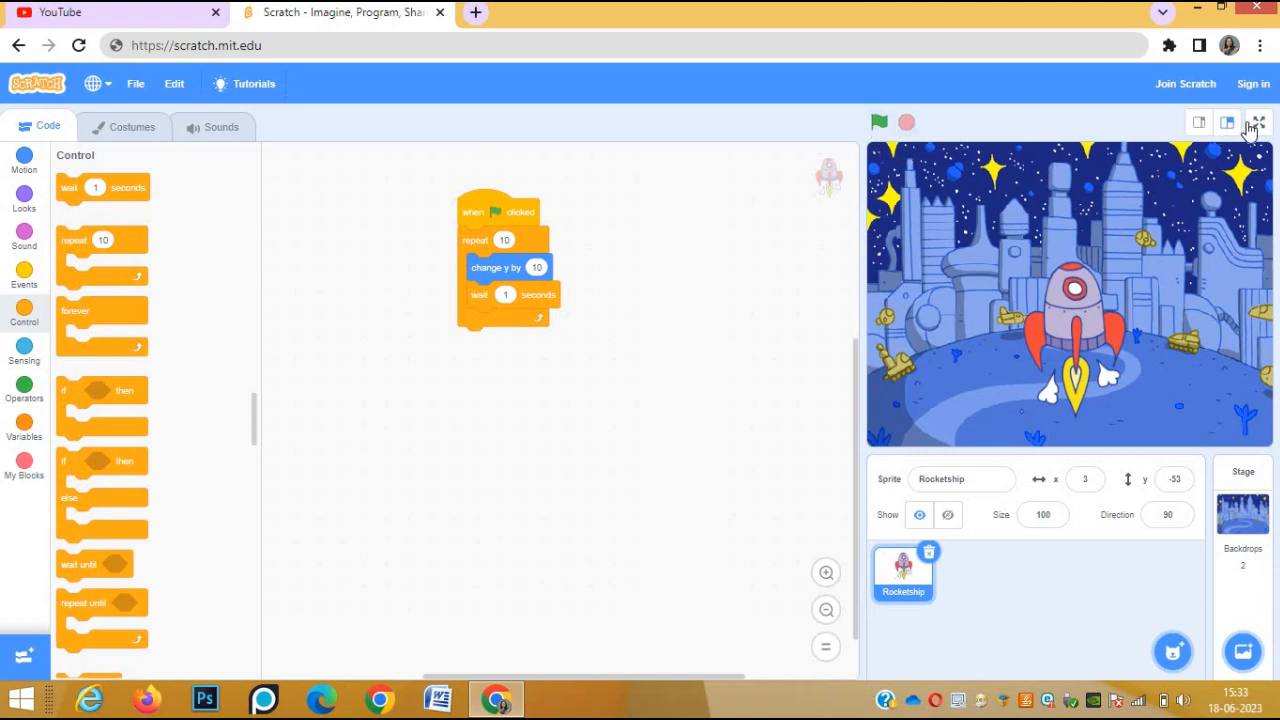
mouse_move(1258, 122)
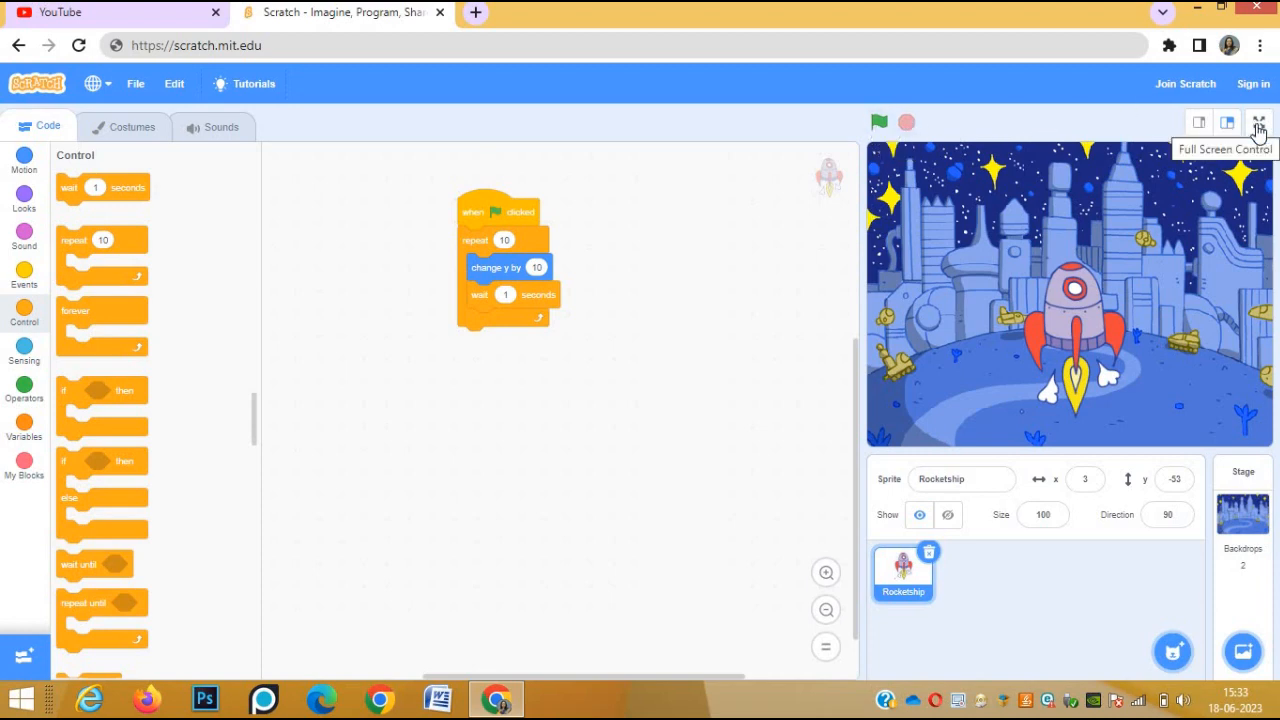
Run the green-flag script repeatedly in full-screen stage view, then exit full screen
click(1258, 122)
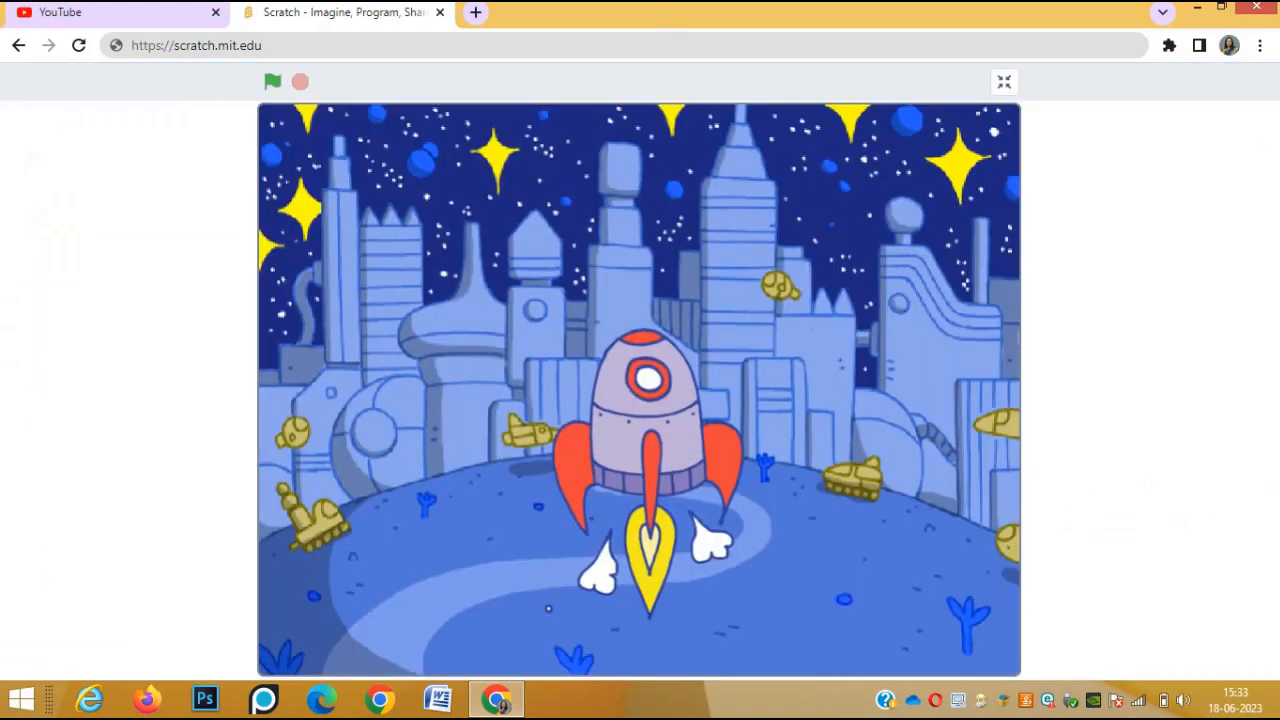
mouse_move(272, 82)
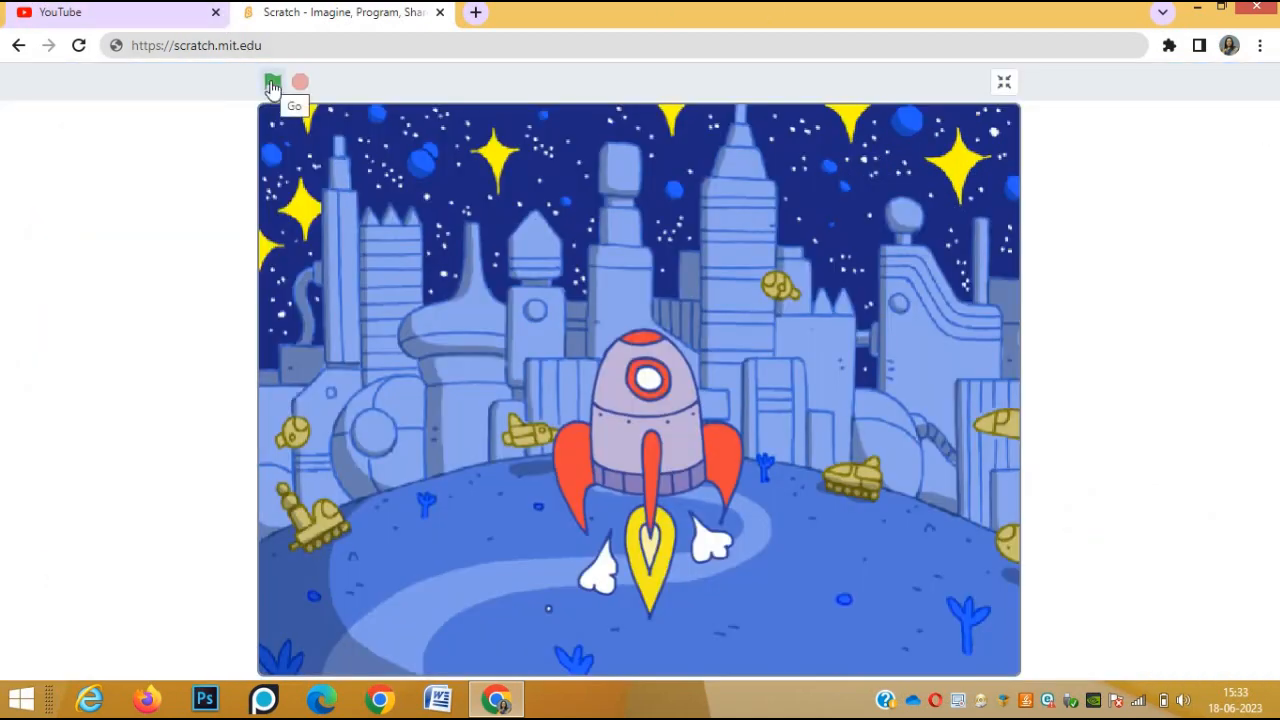
click(271, 82)
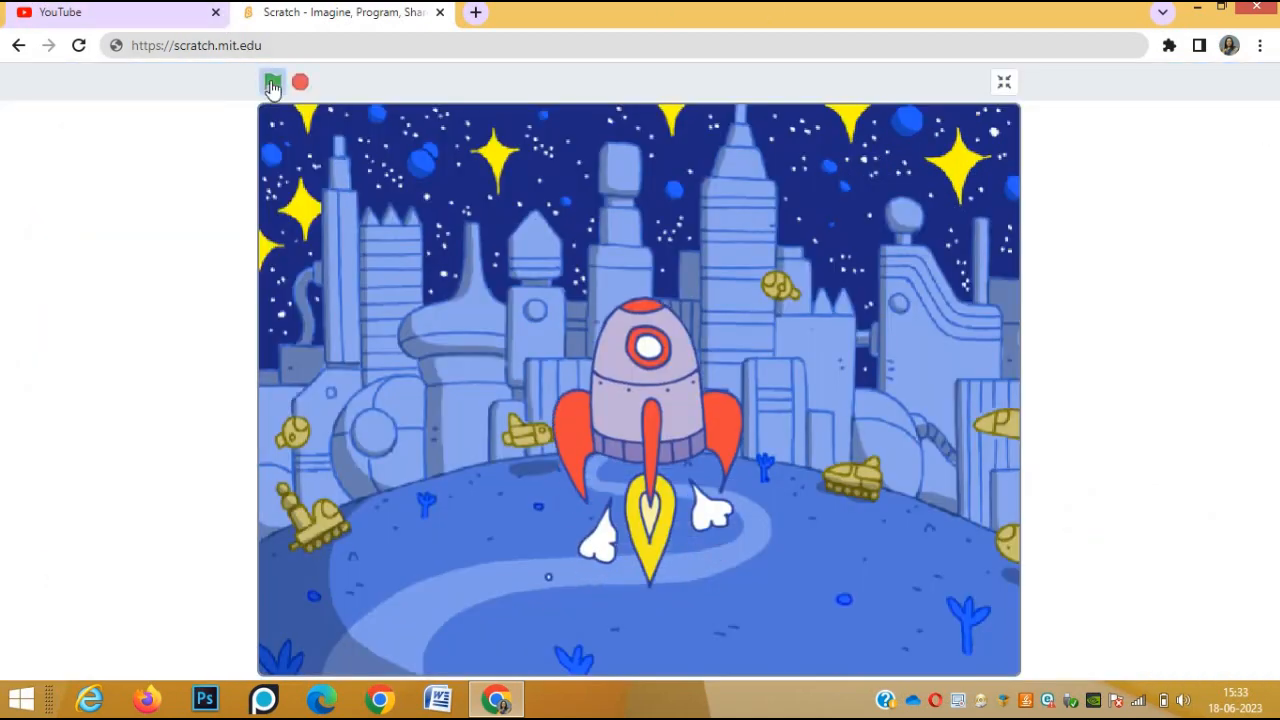
click(272, 82)
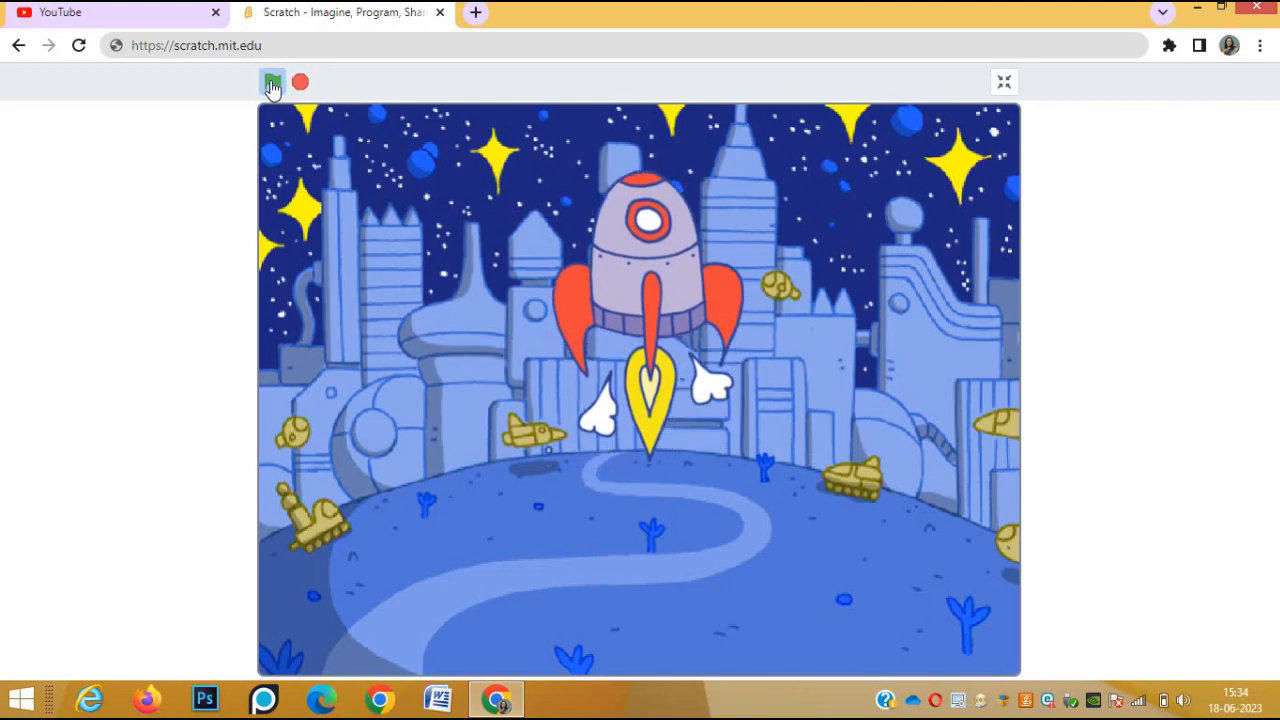
click(272, 82)
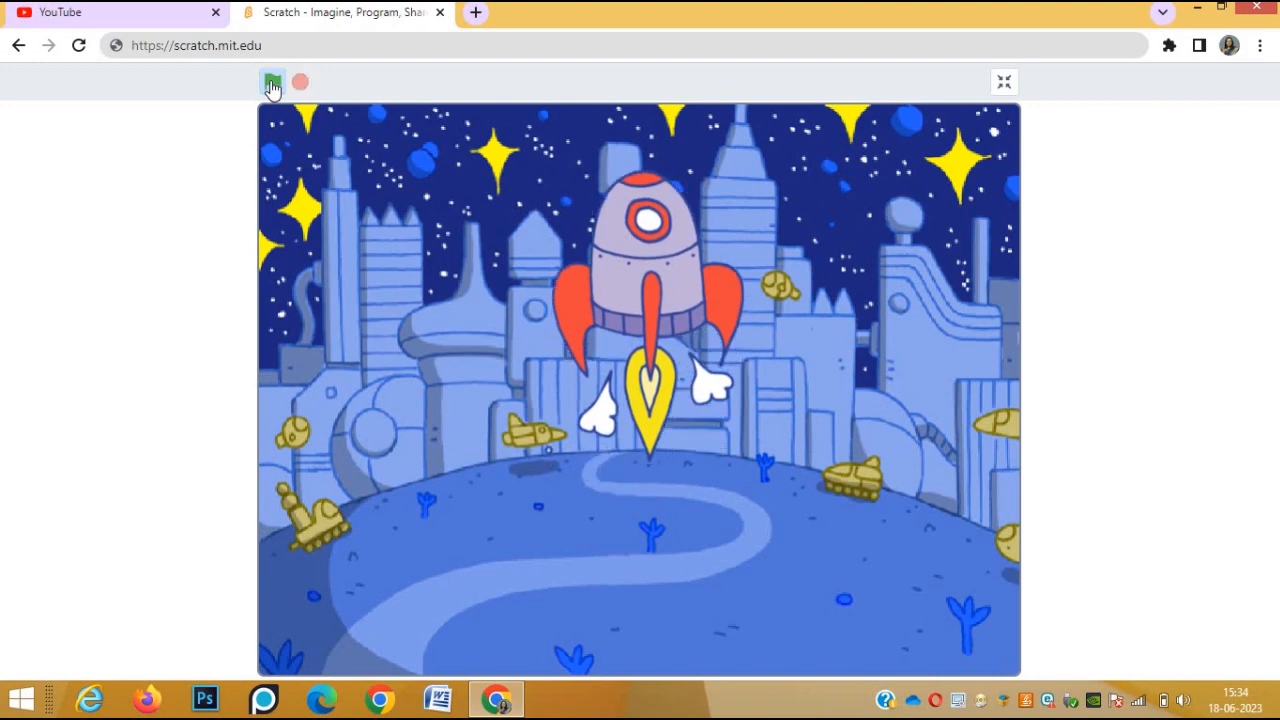
click(272, 82)
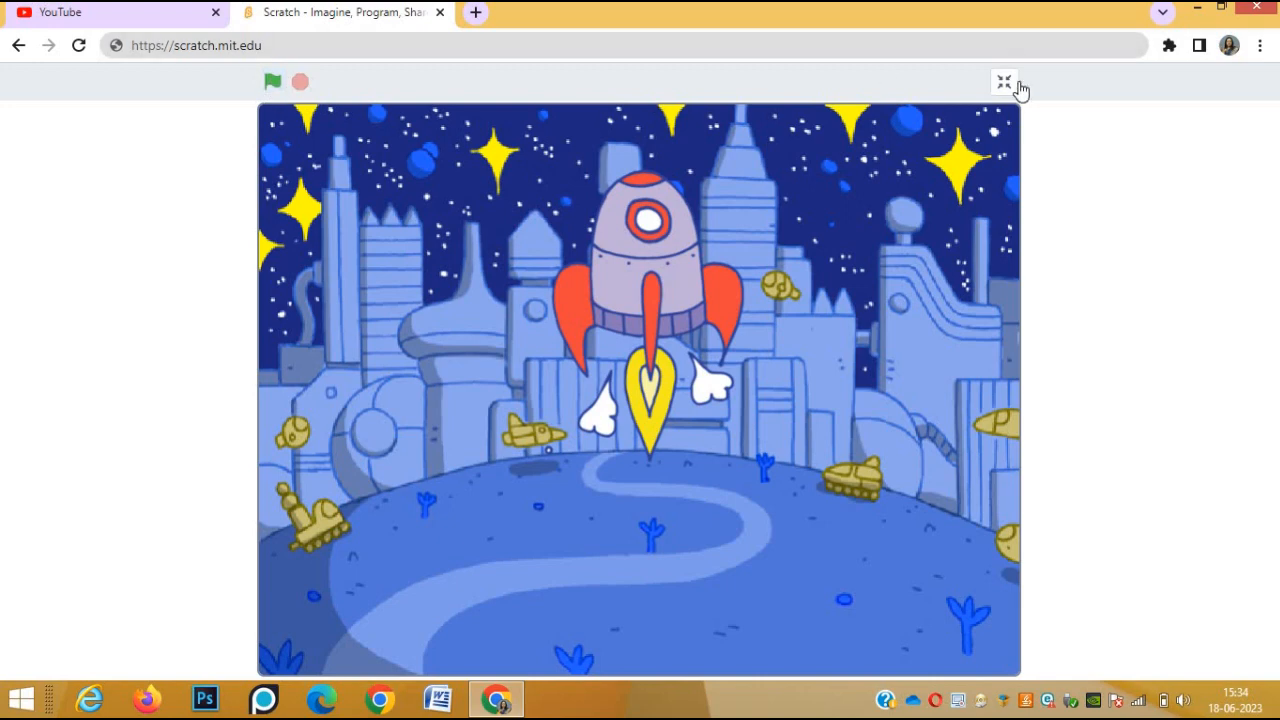
click(1004, 82)
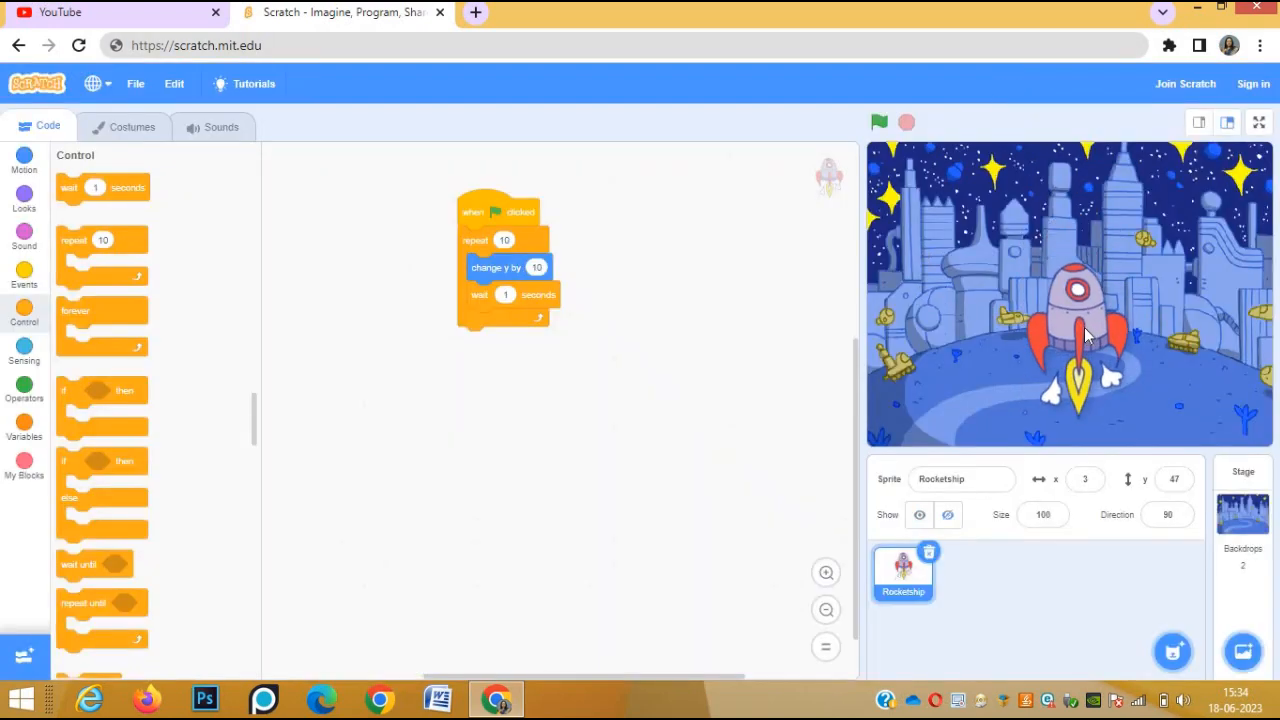
Move the rocketship back down to y -79 and review its five costumes
click(878, 121)
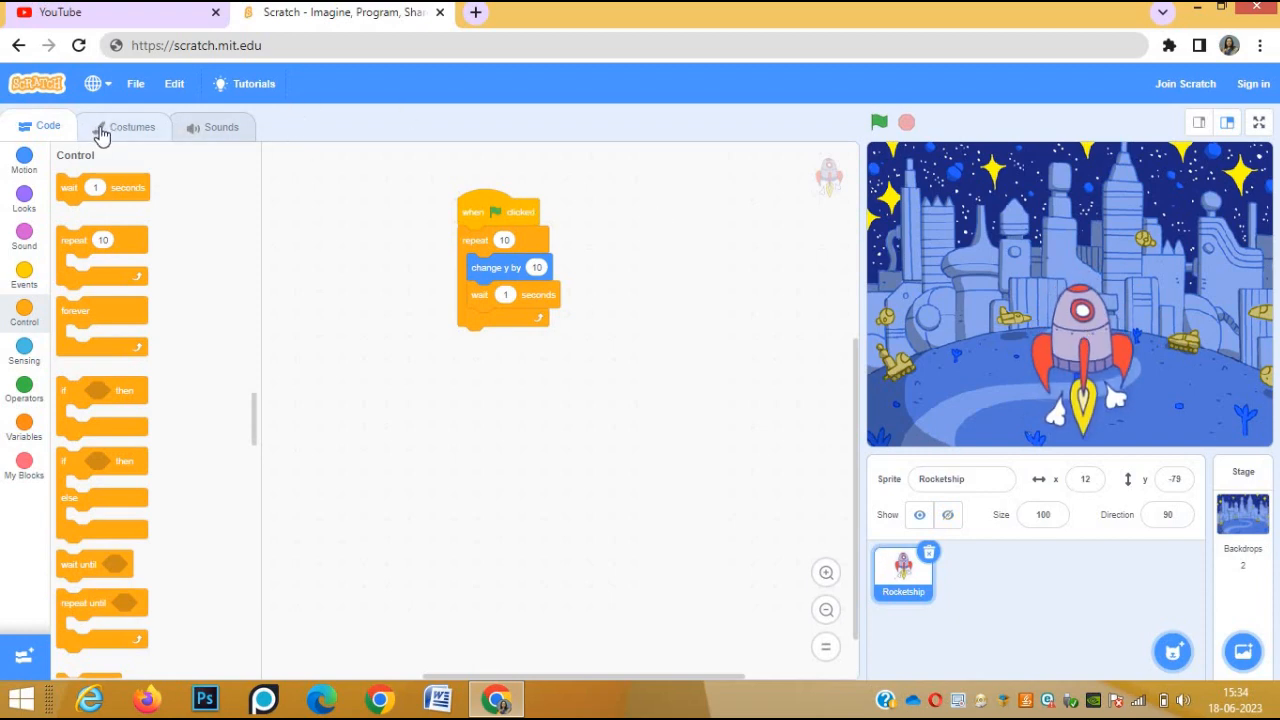
click(131, 126)
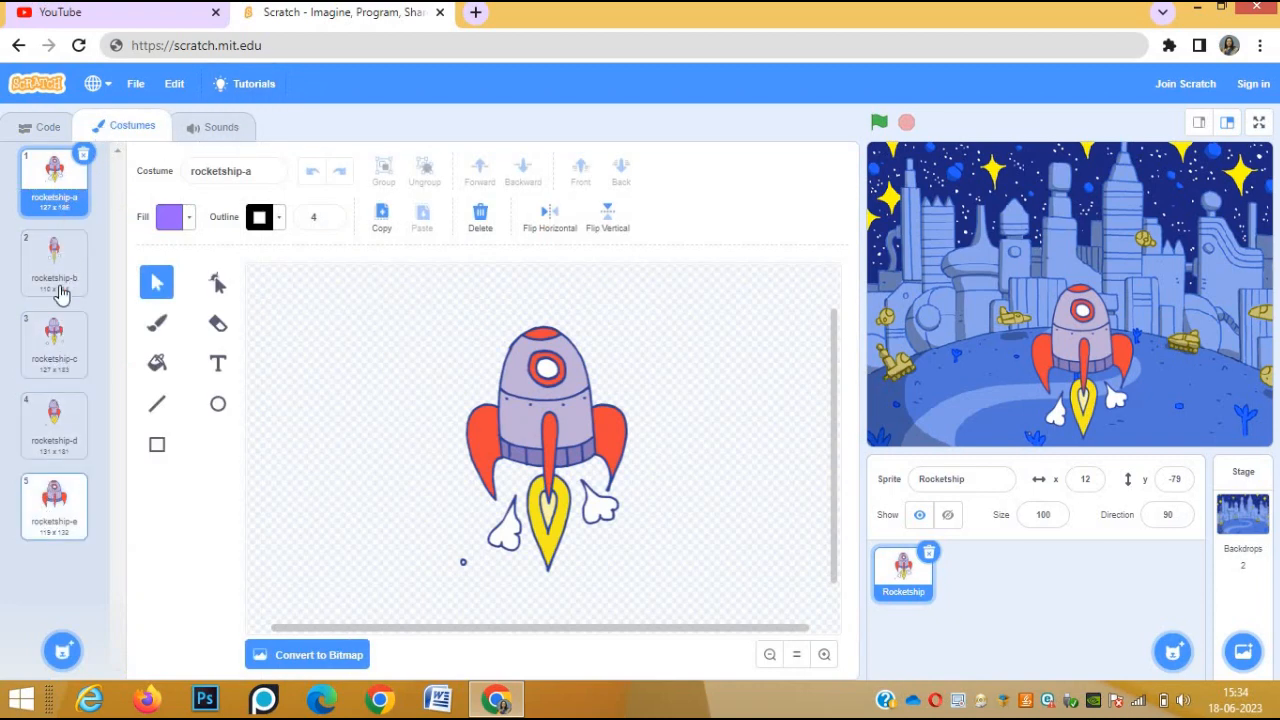
click(54, 345)
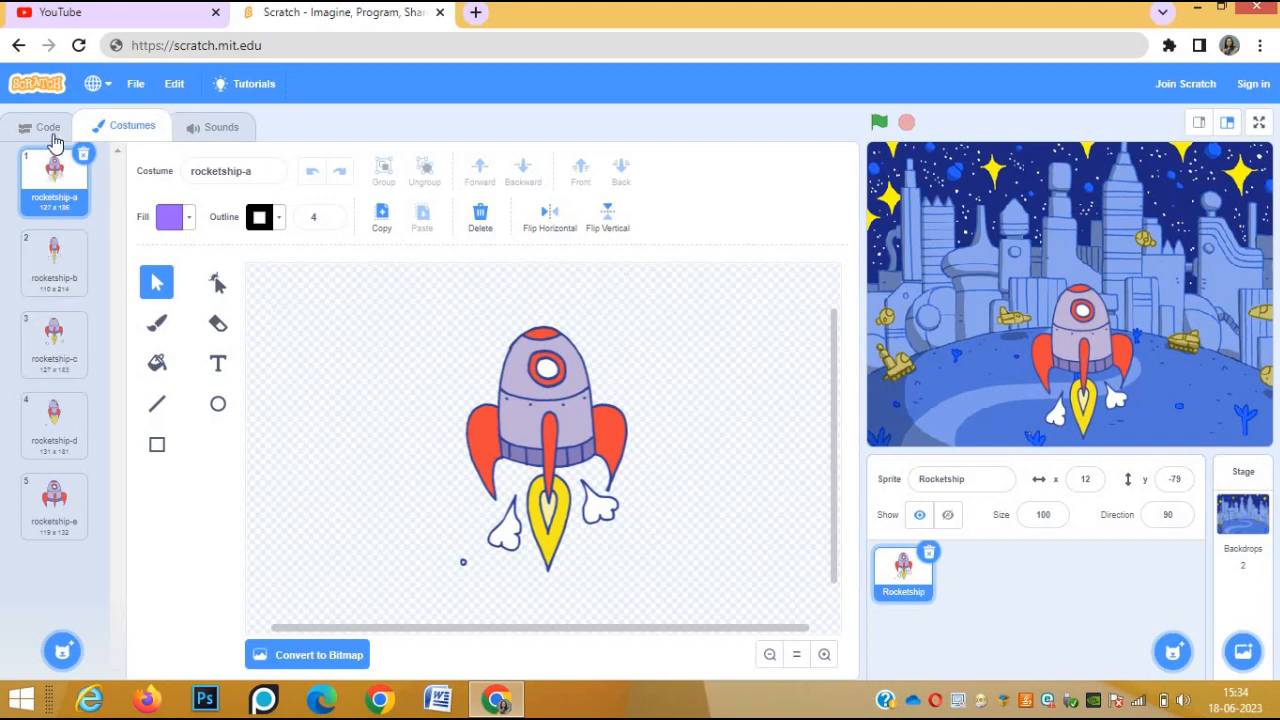
click(47, 126)
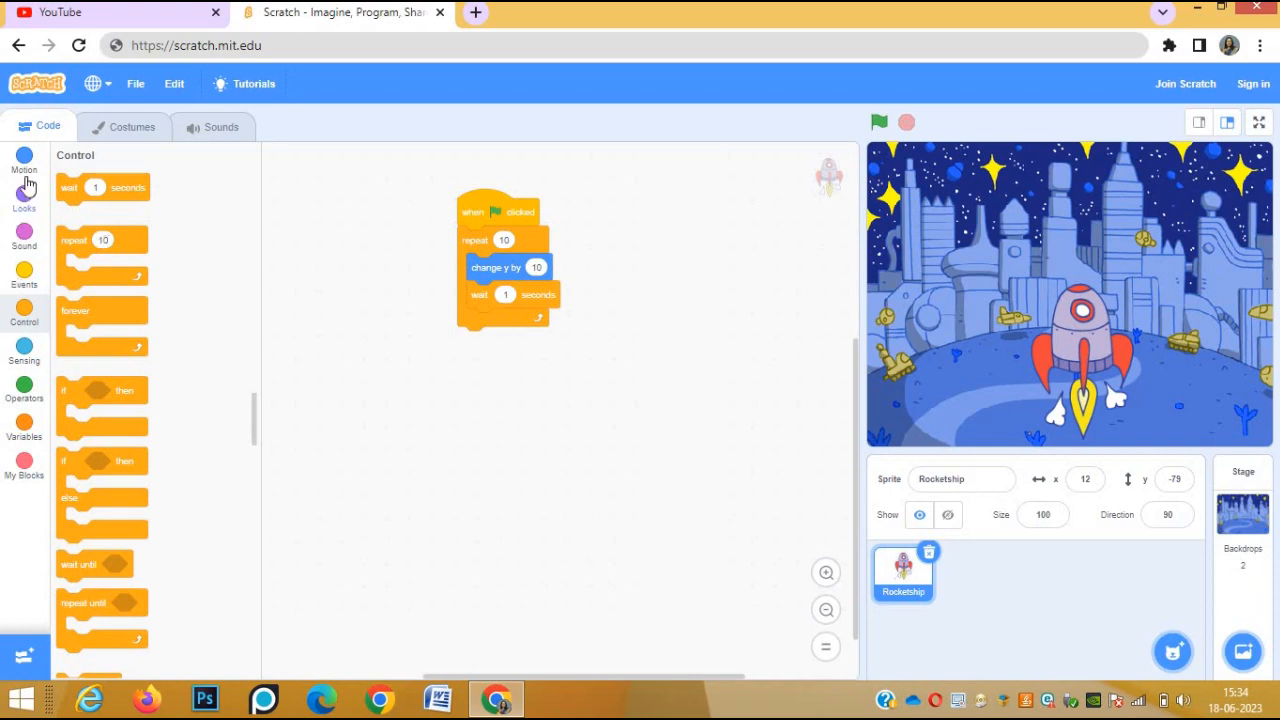
Attach a Looks 'next costume' block below the wait inside the repeat loop
click(24, 200)
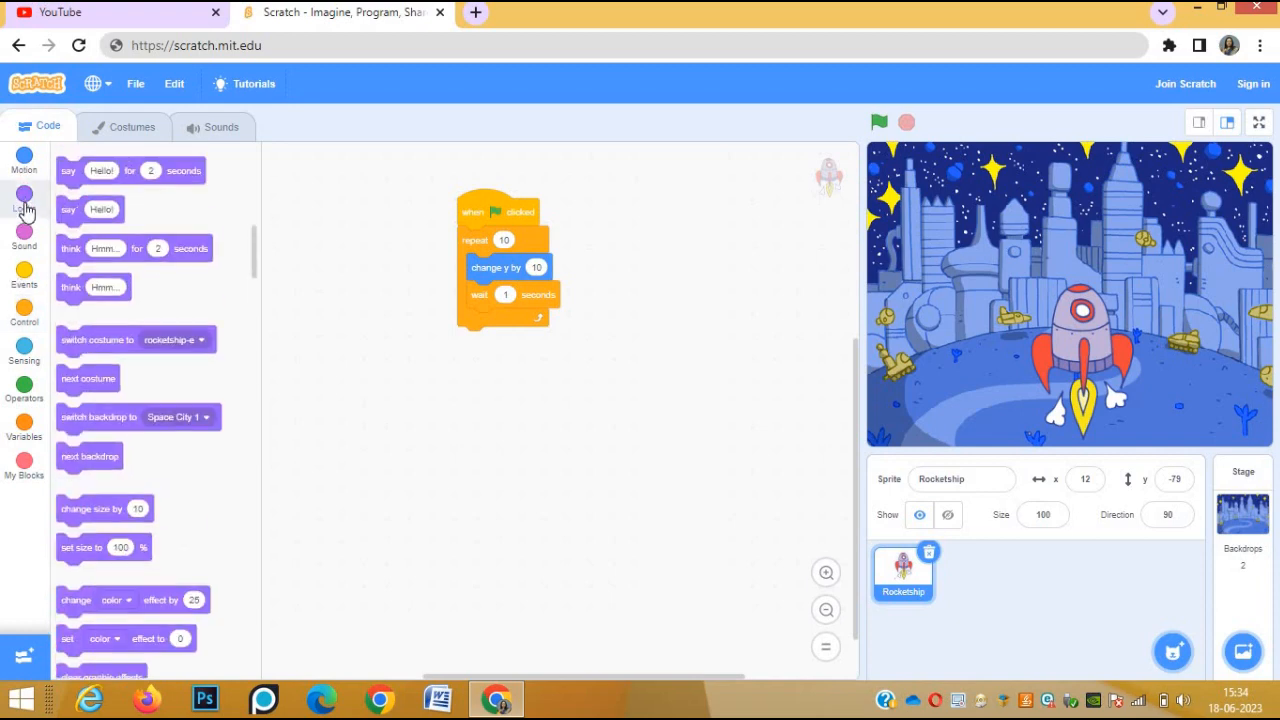
click(24, 197)
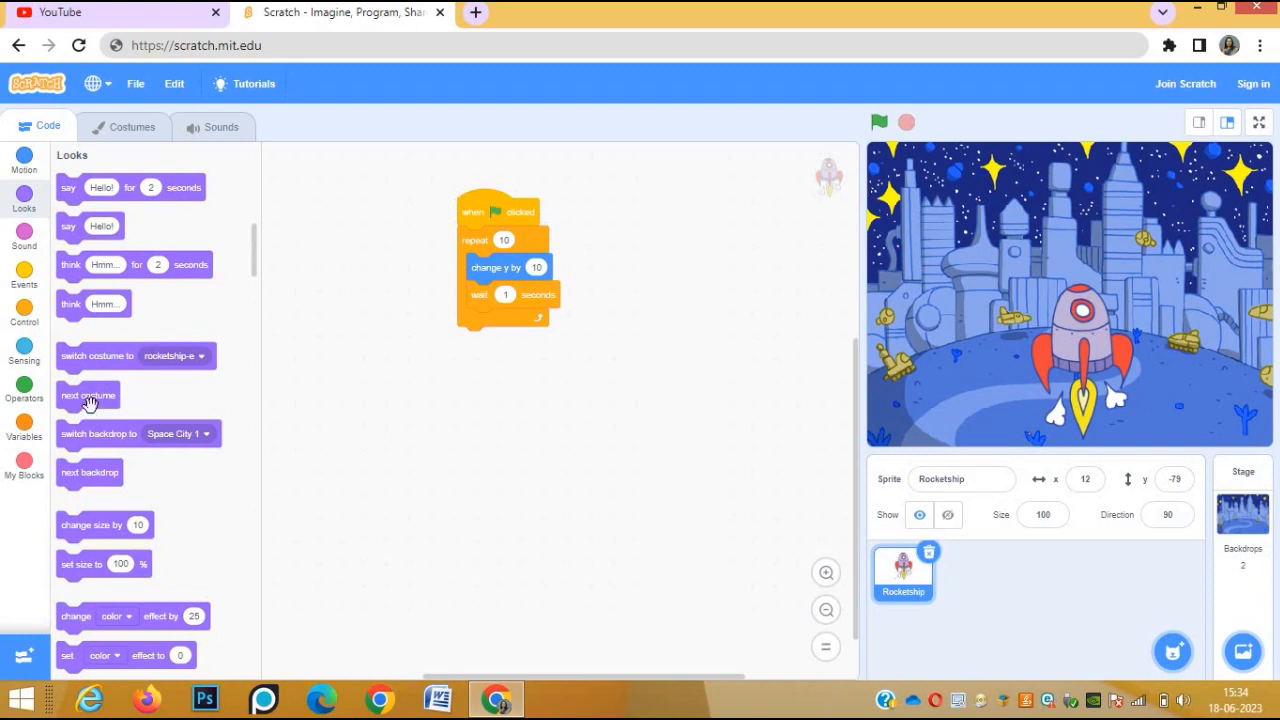
drag(88, 395, 323, 377)
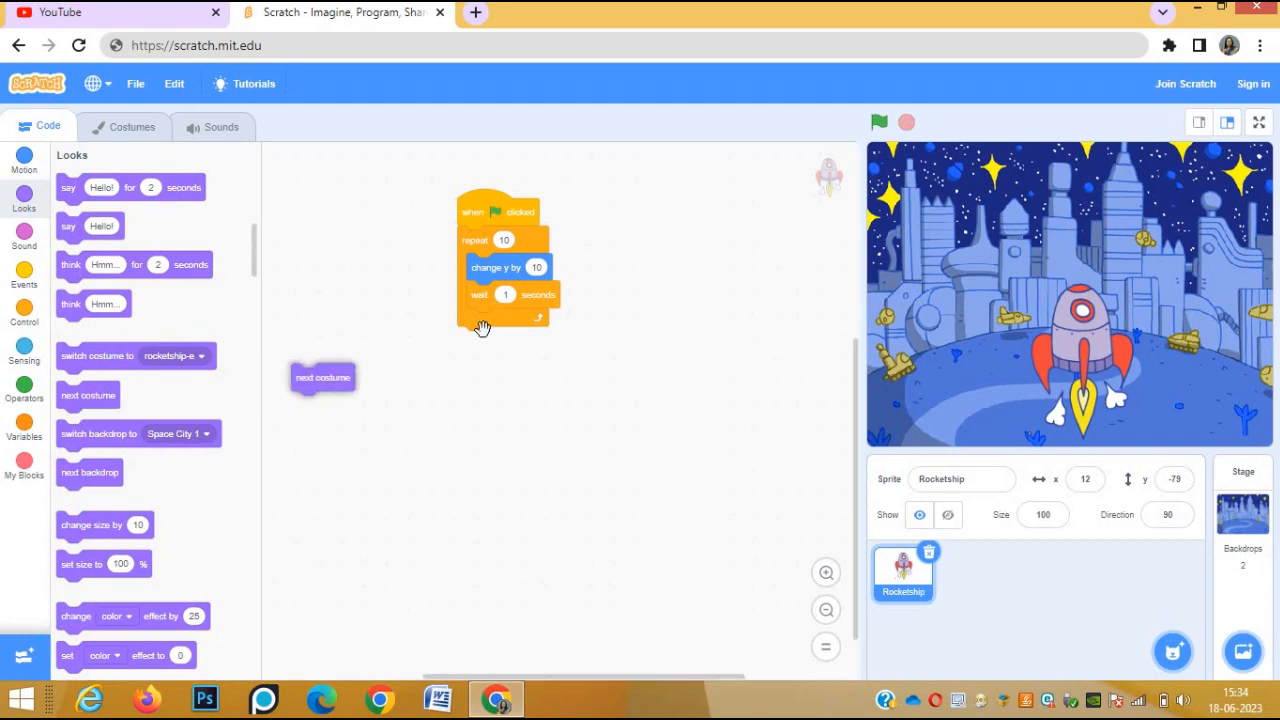
drag(323, 377, 499, 322)
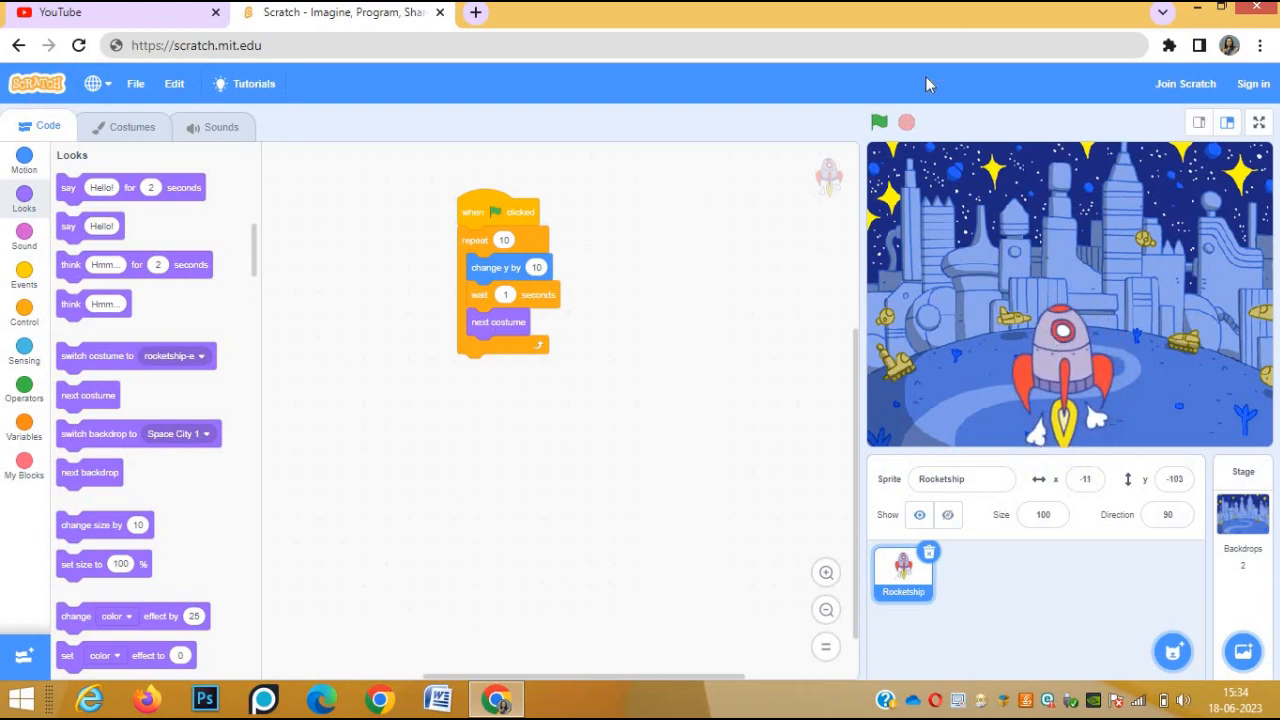
Run the rocket script full-screen several times, watching the Rocketship rise and change costumes
click(1258, 122)
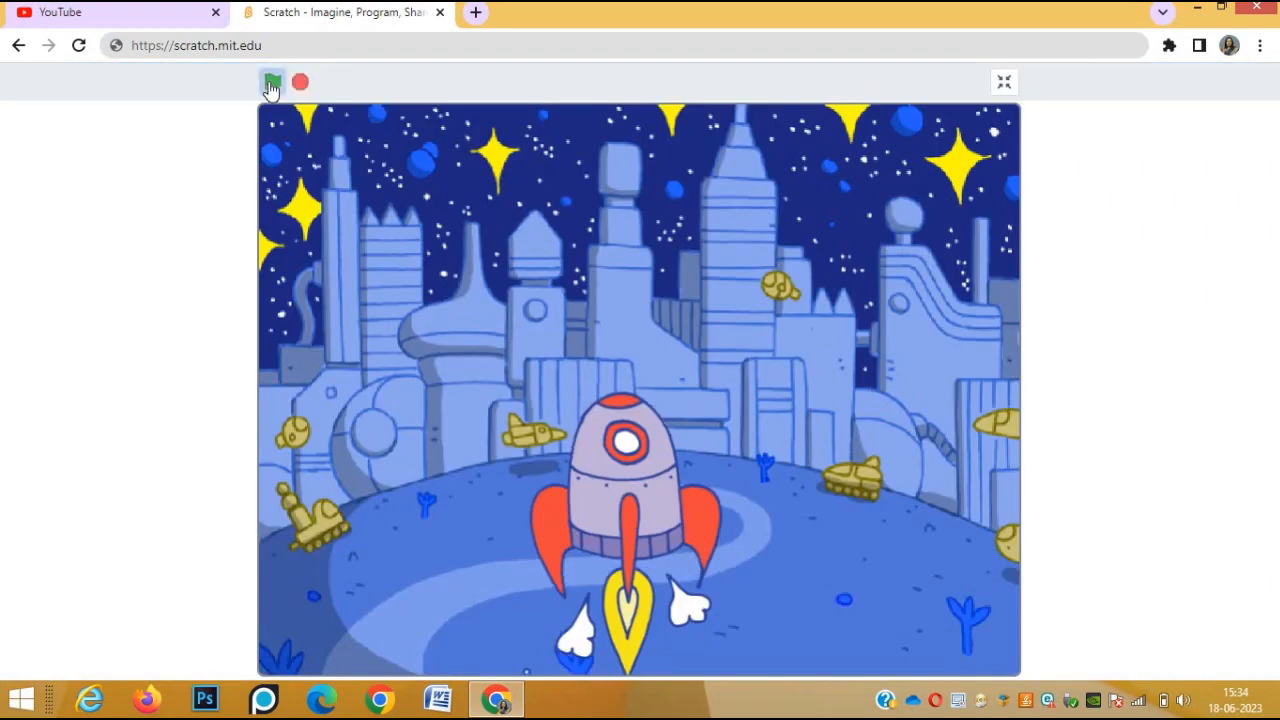
click(272, 82)
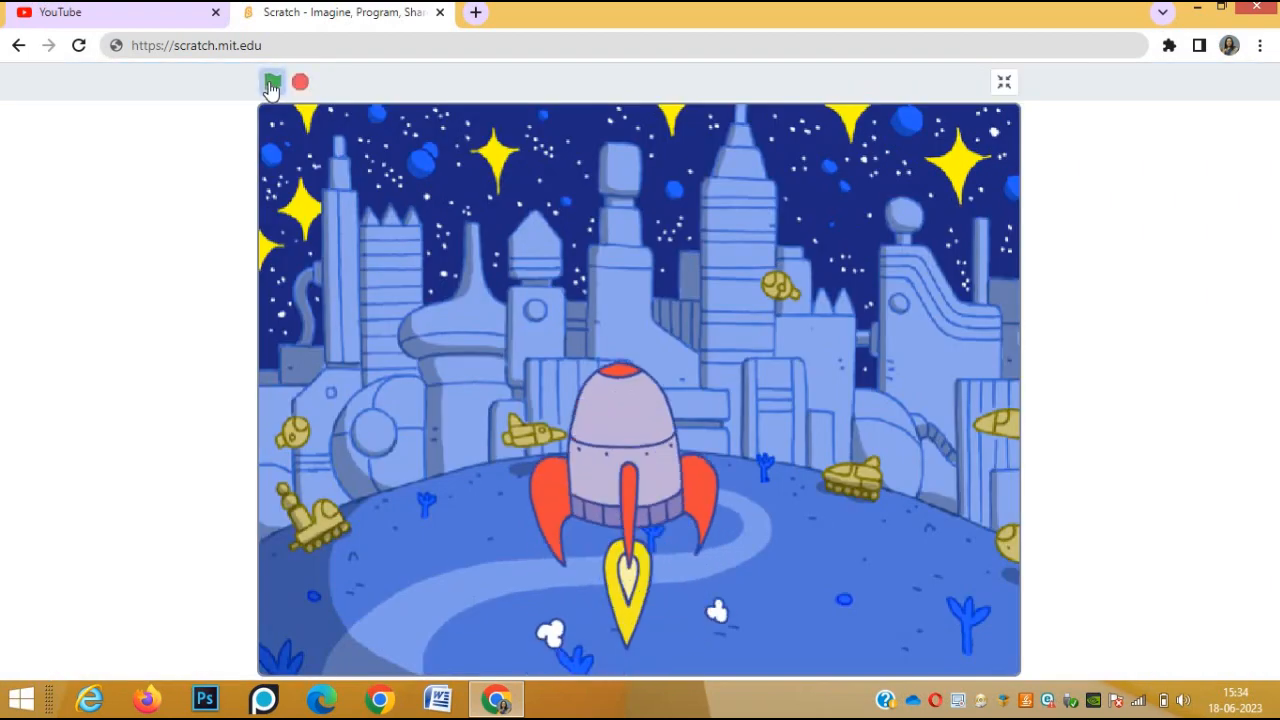
click(272, 82)
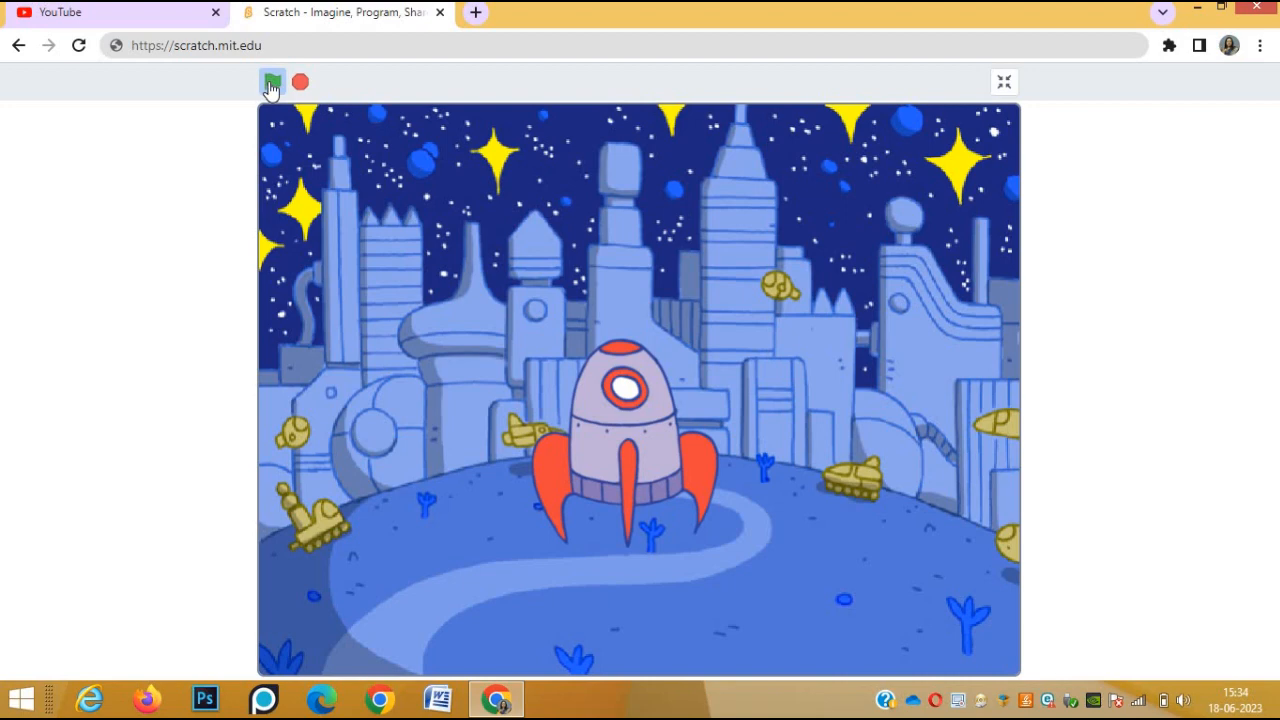
click(271, 82)
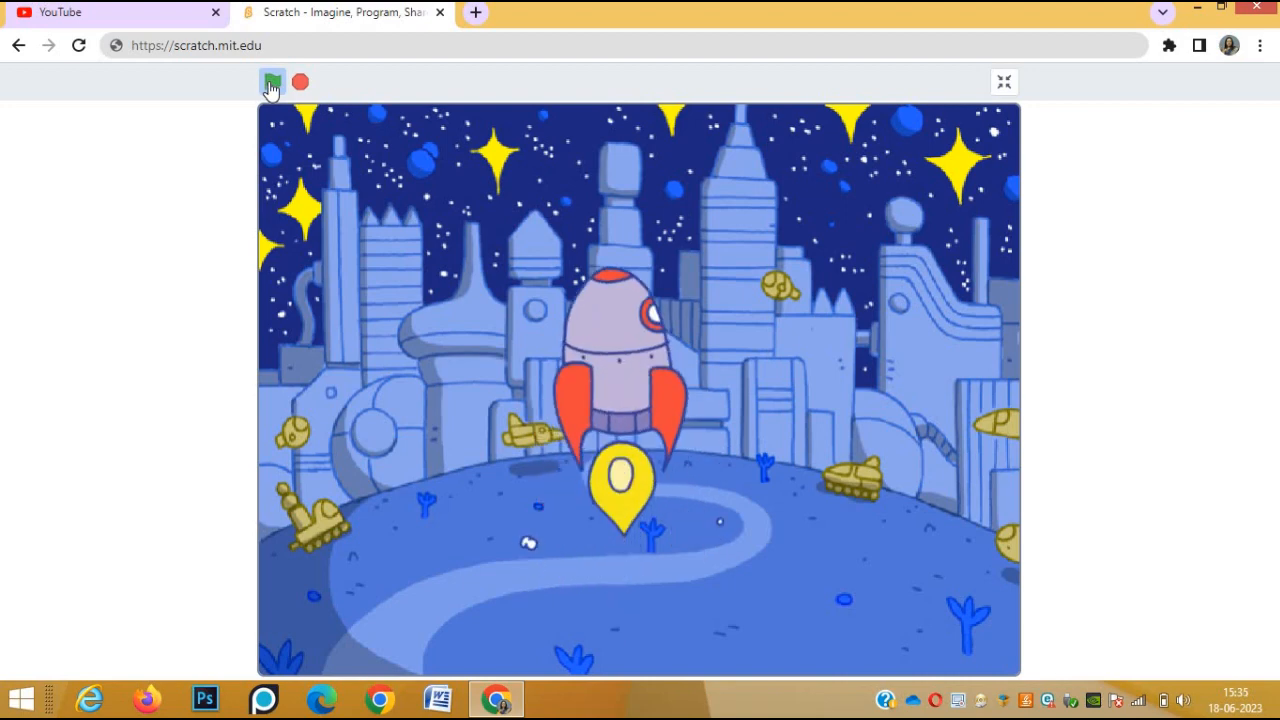
click(271, 82)
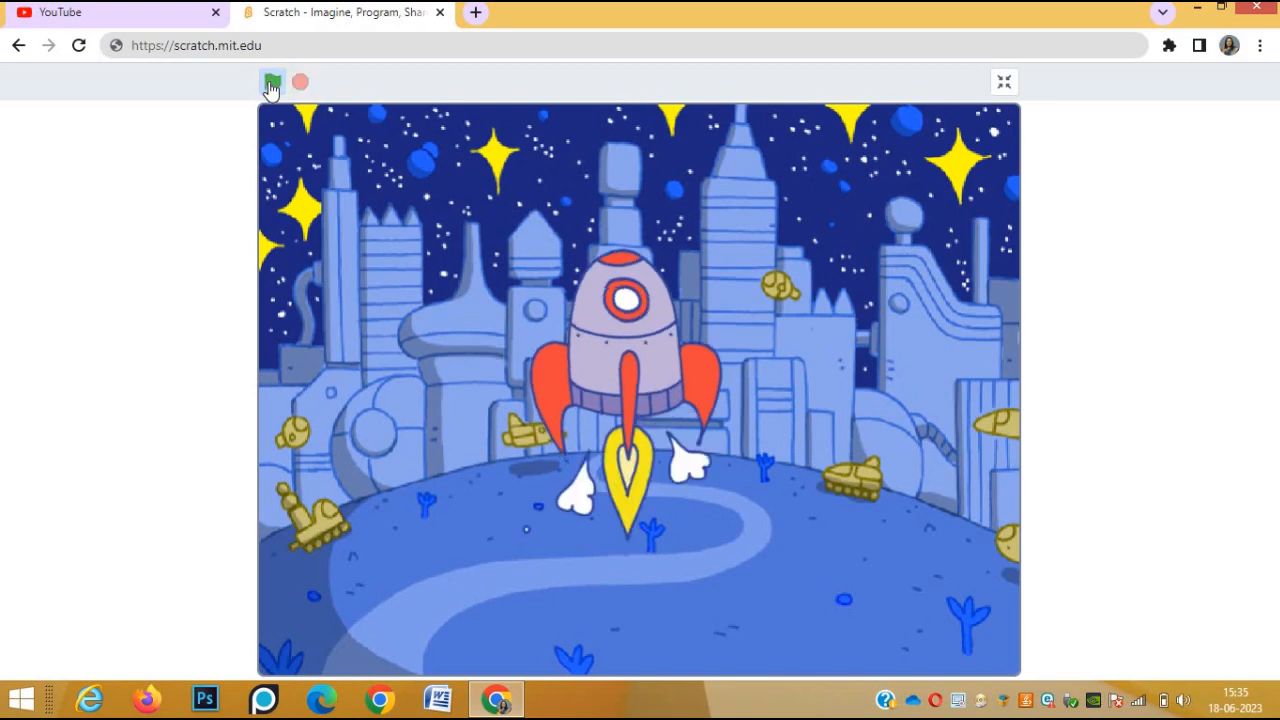
mouse_move(1028, 108)
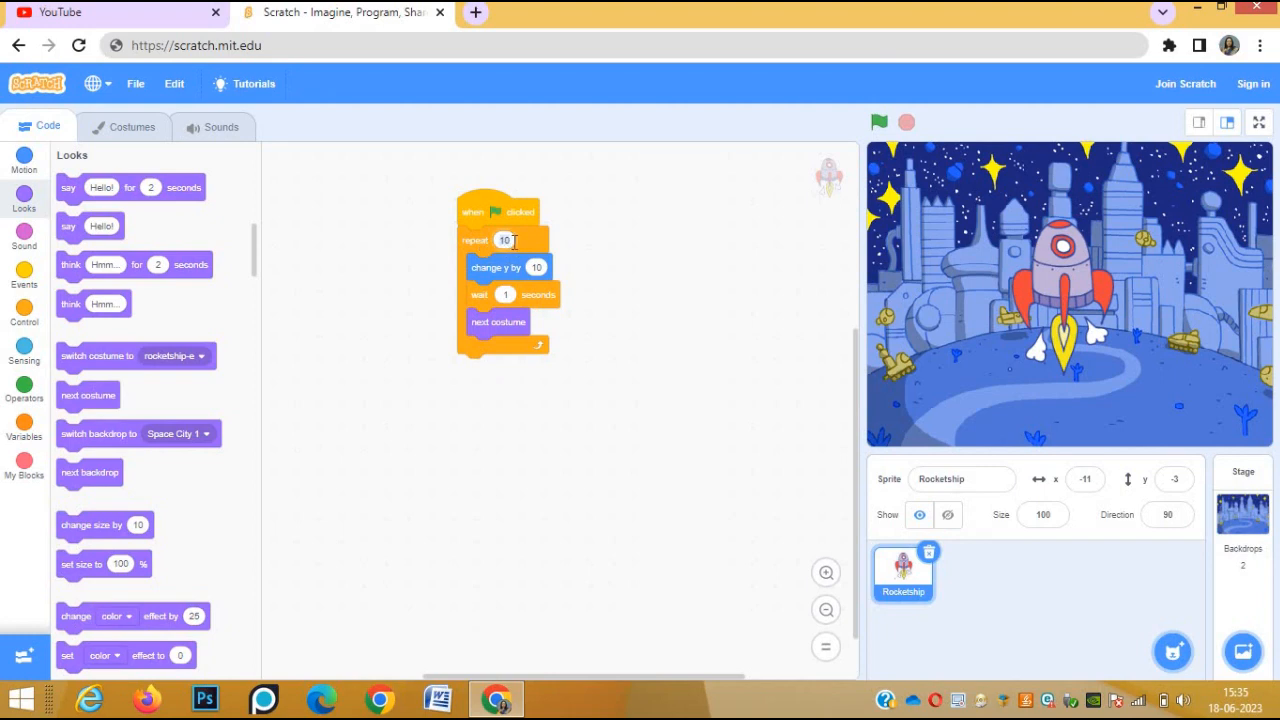
Enter 15 as the repeat count
text(15)
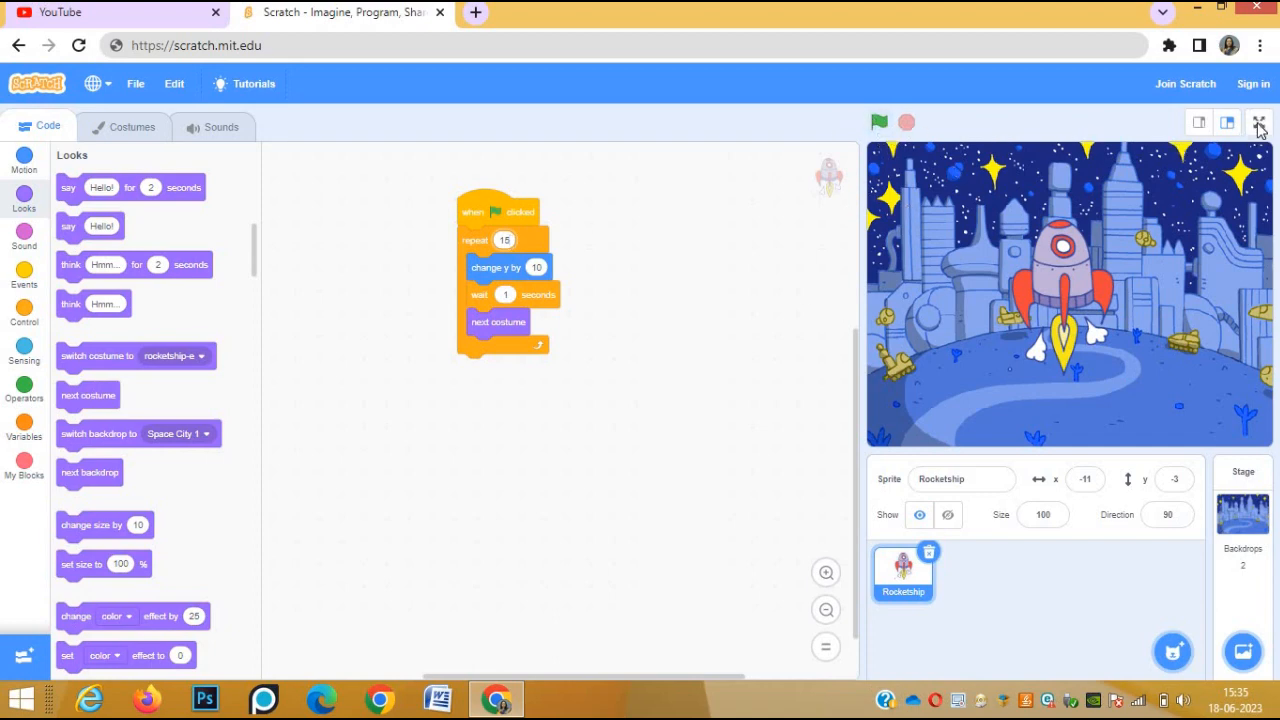
Launch the repeat-15 rocket script twice on the full-screen stage
click(1259, 122)
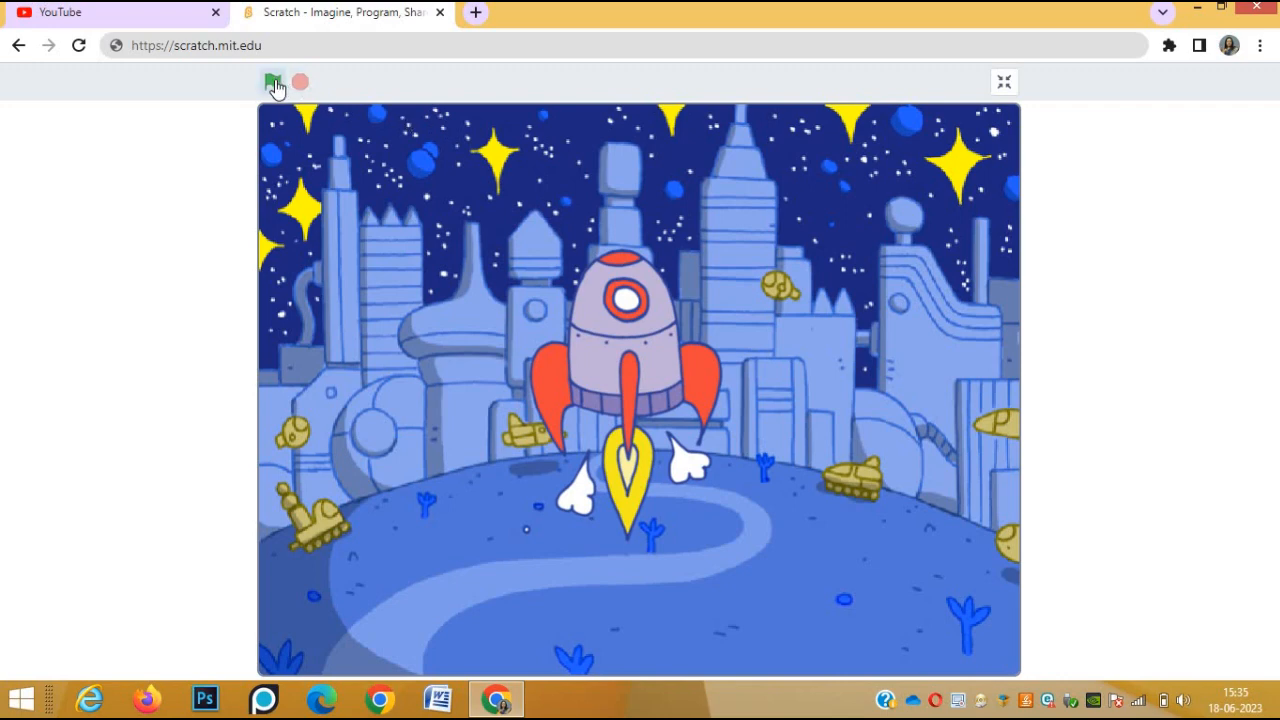
click(273, 82)
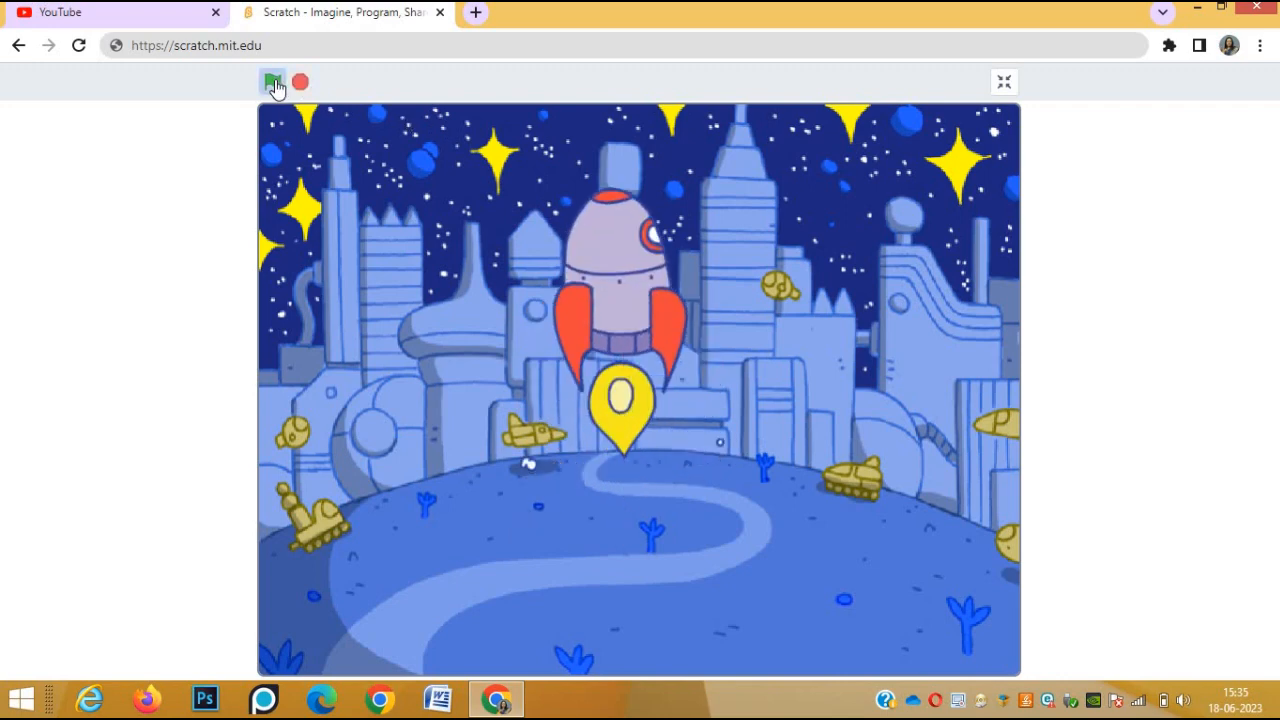
click(272, 82)
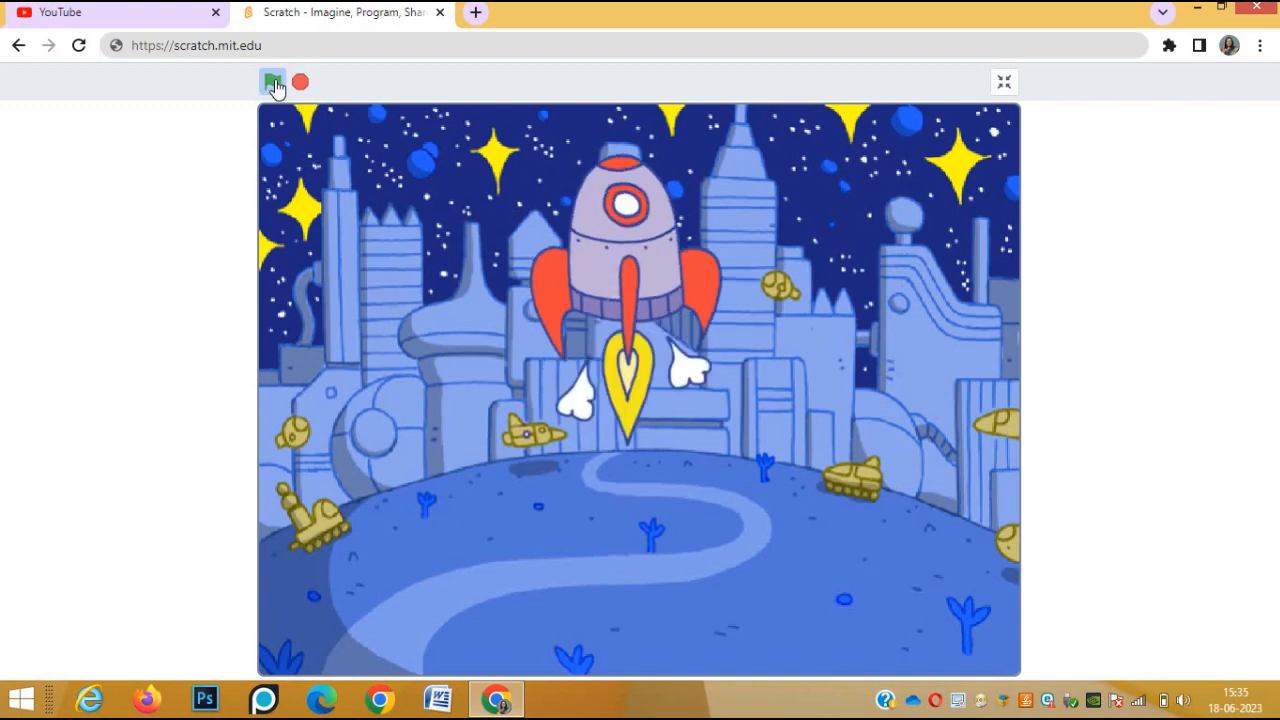